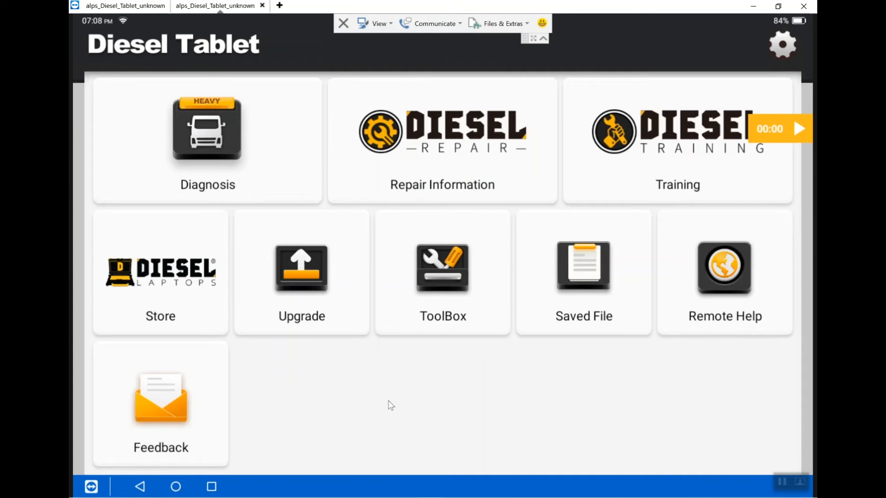
mouse_move(246, 149)
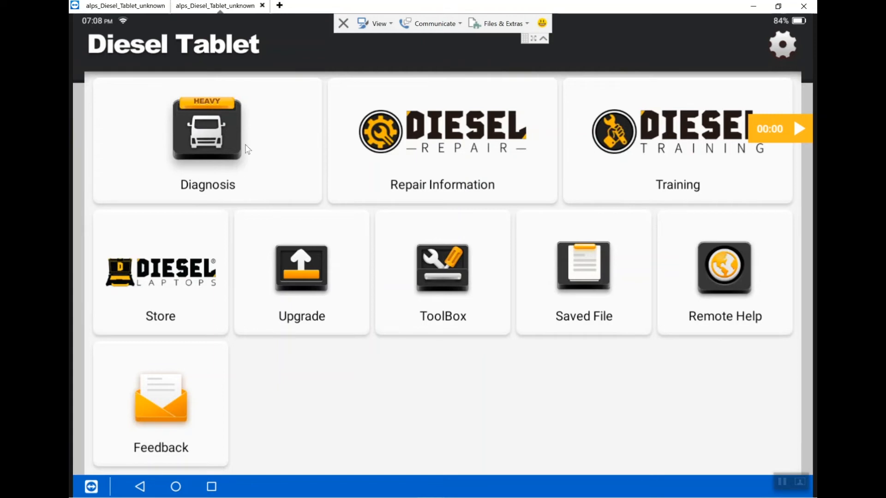
mouse_move(257, 146)
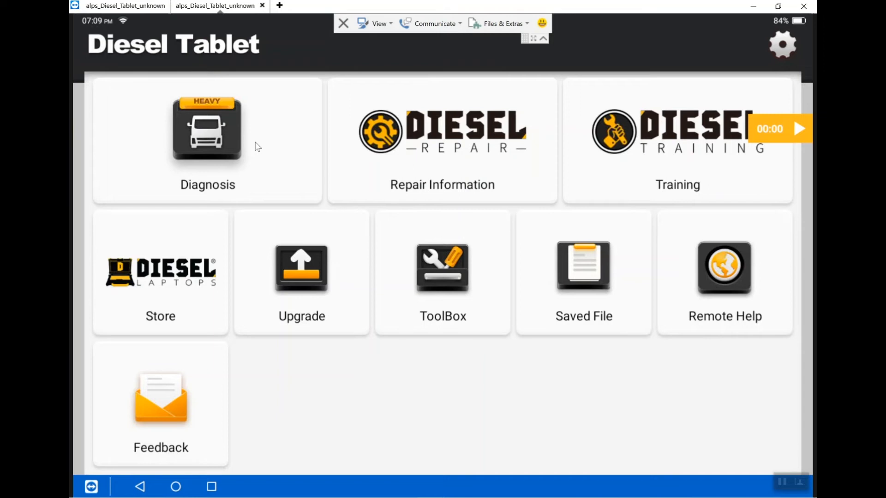
mouse_move(442, 178)
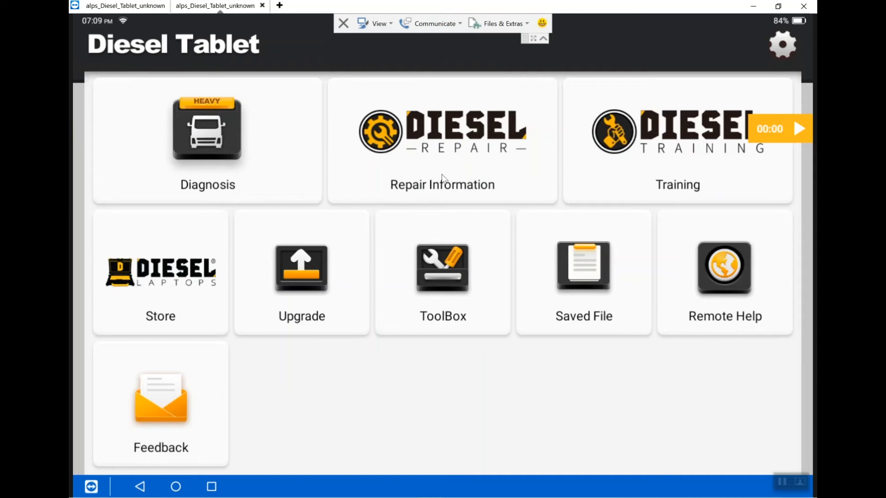
mouse_move(656, 174)
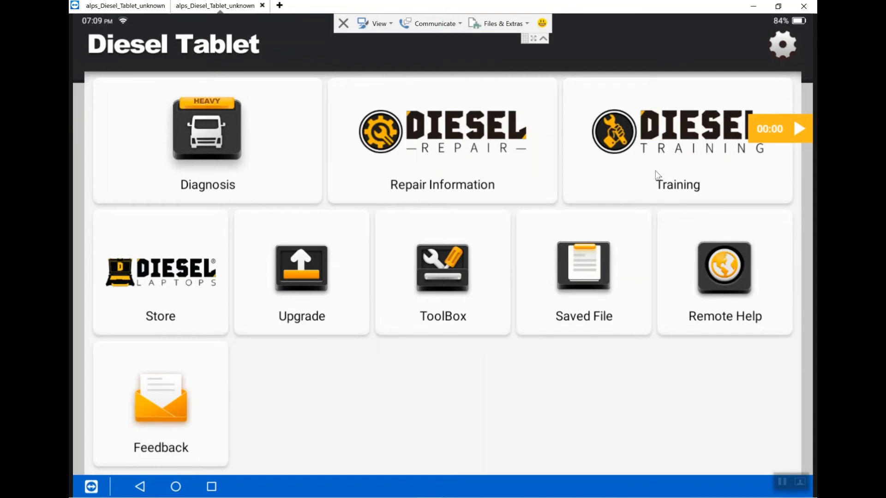
mouse_move(503, 148)
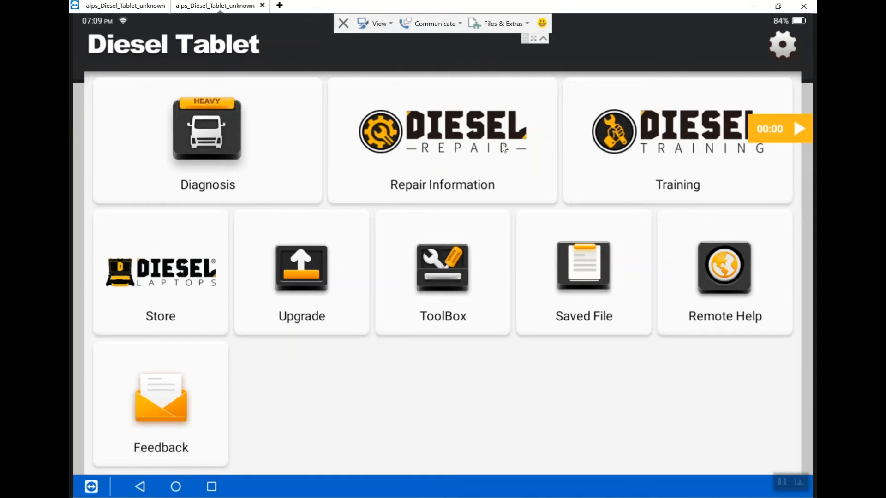
mouse_move(525, 162)
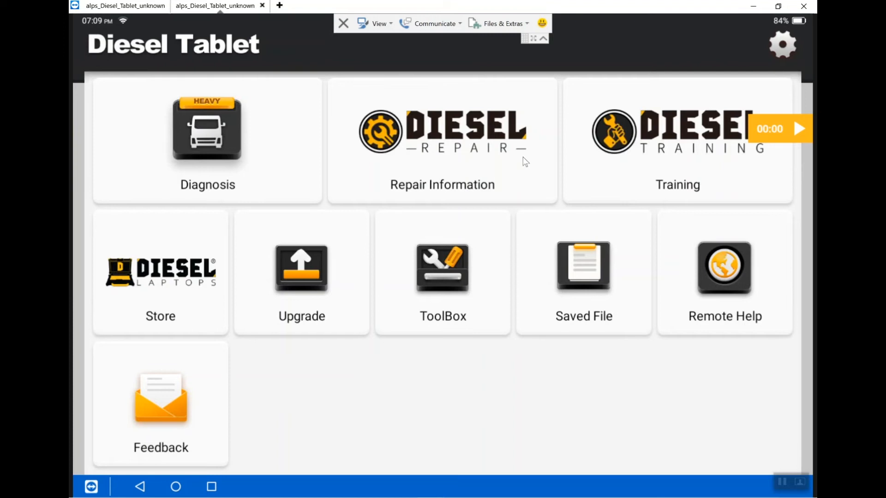
mouse_move(508, 164)
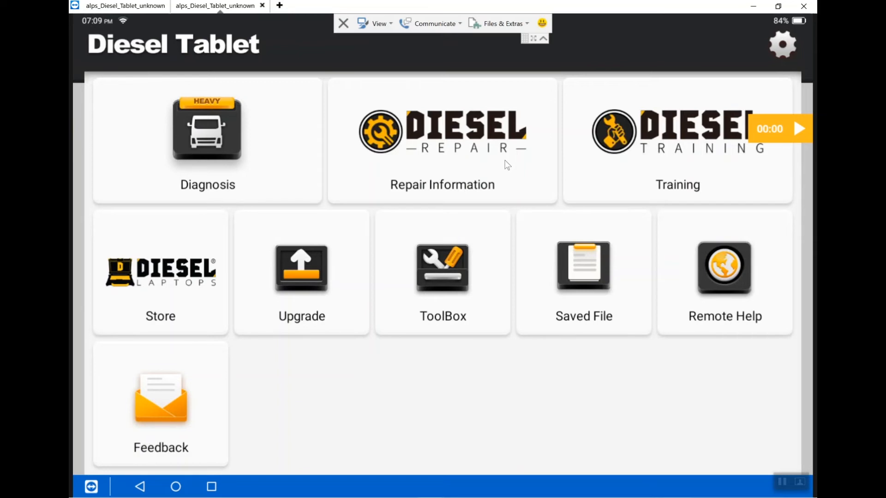
mouse_move(458, 184)
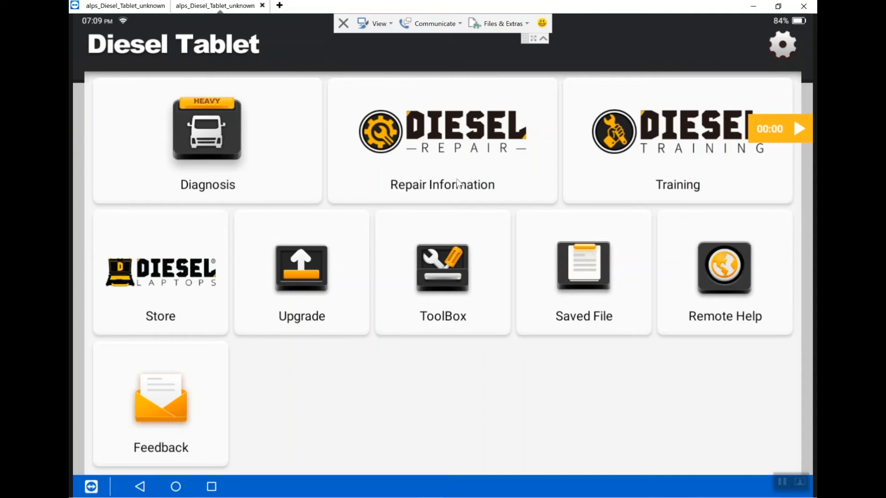
mouse_move(179, 288)
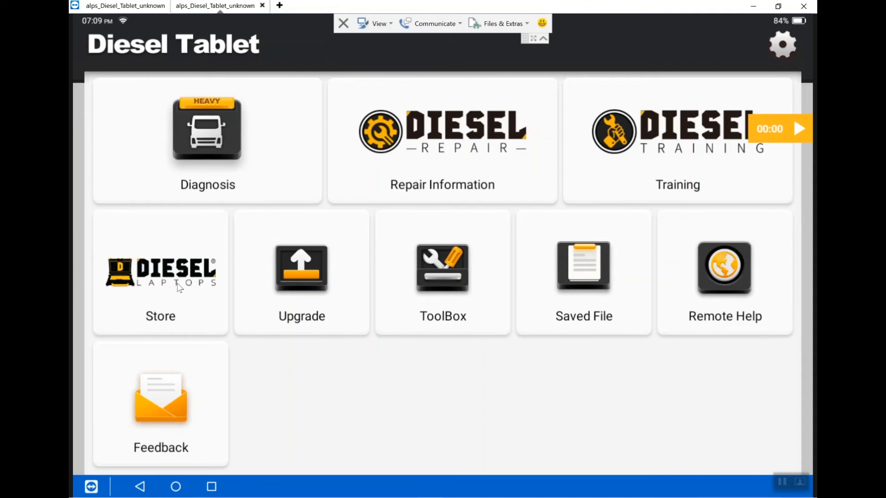
mouse_move(312, 278)
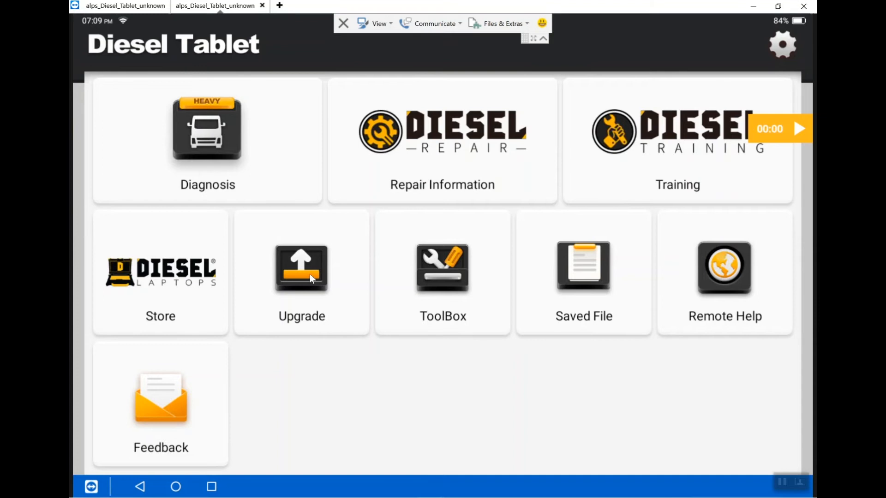
mouse_move(305, 300)
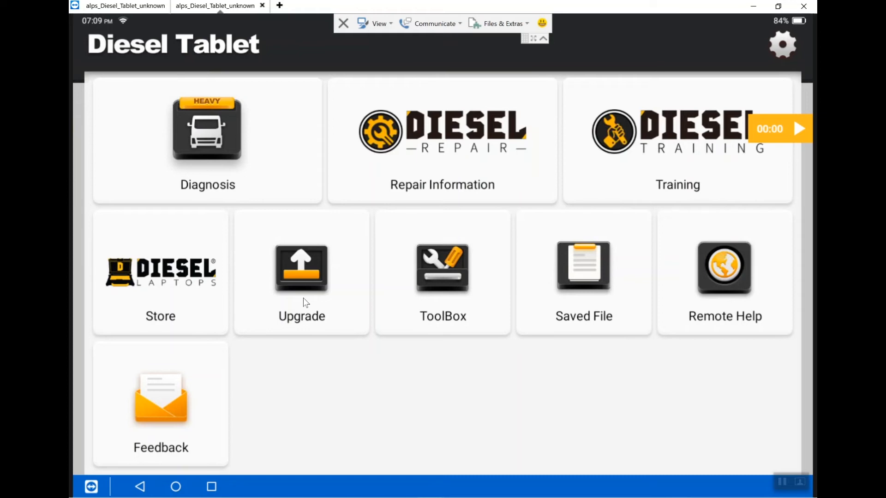
mouse_move(447, 303)
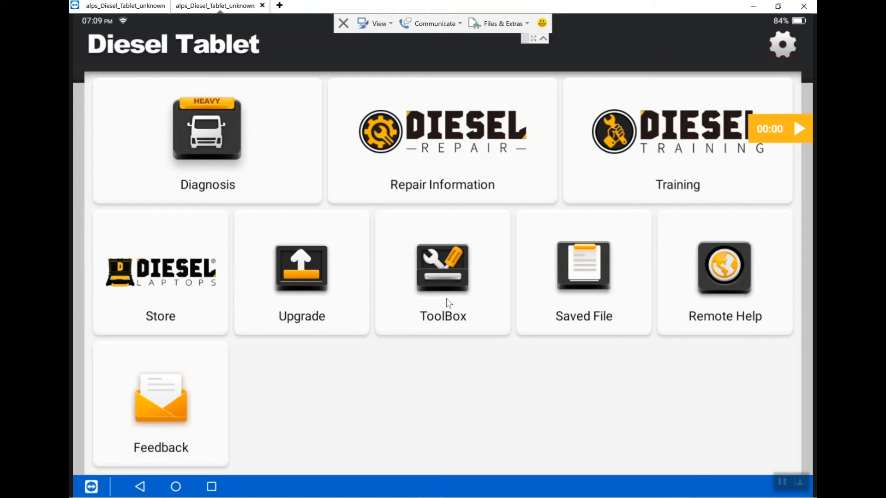
mouse_move(438, 306)
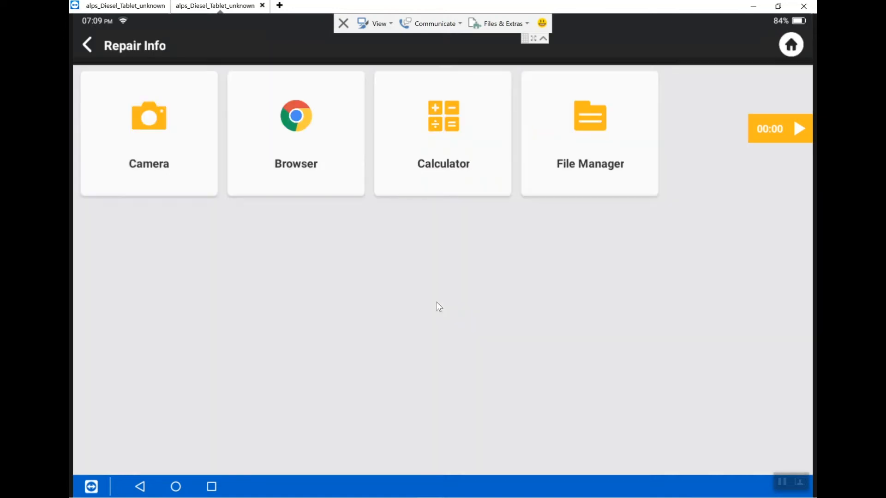
mouse_move(172, 166)
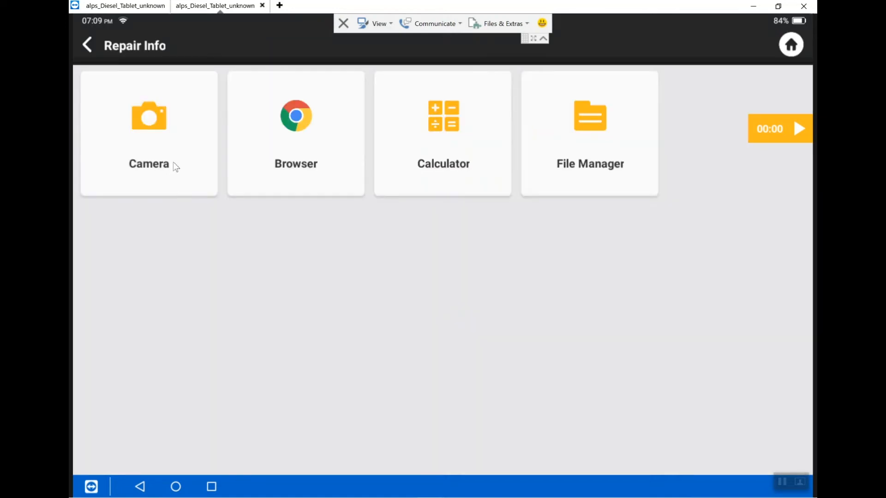
mouse_move(302, 178)
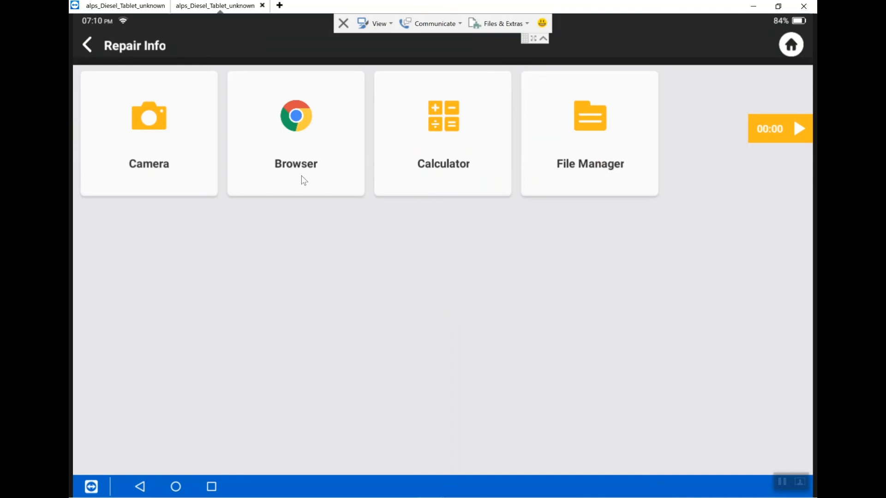
mouse_move(586, 190)
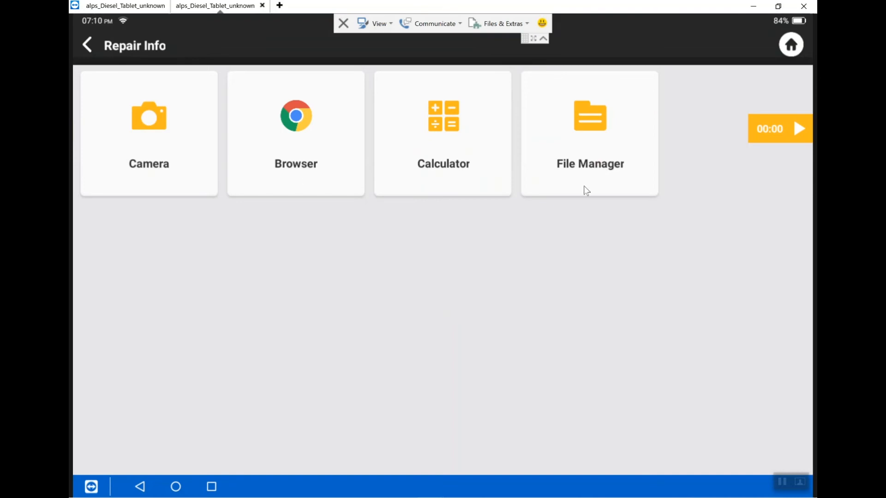
mouse_move(378, 253)
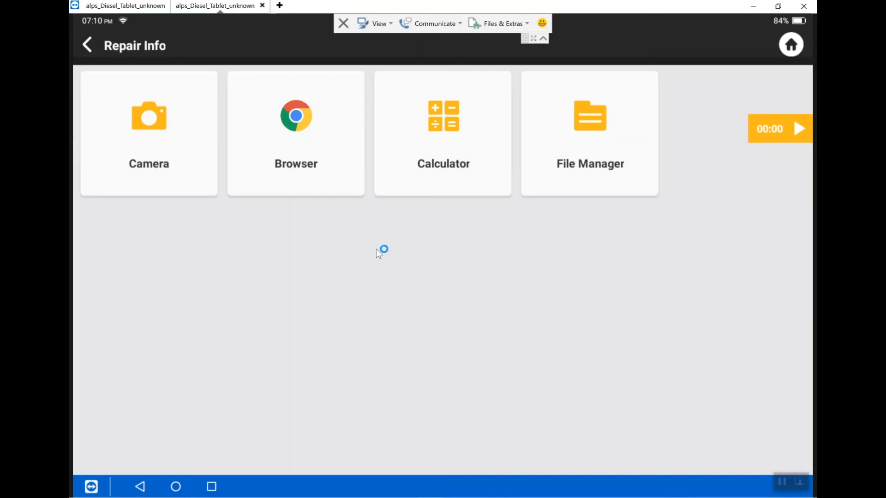
mouse_move(244, 186)
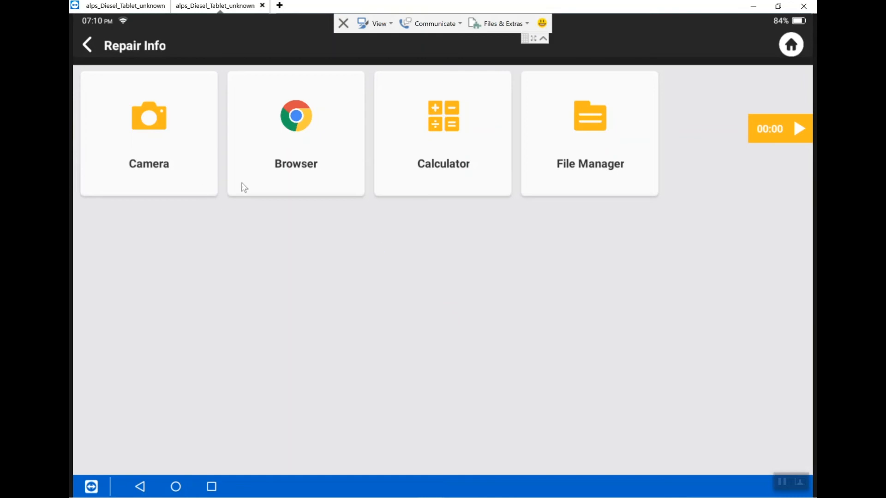
mouse_move(102, 57)
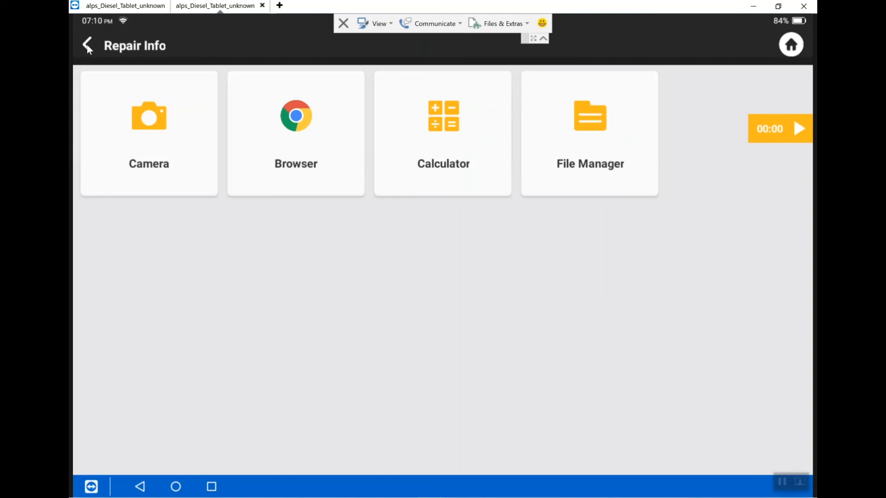
Step: Return from Repair Info to the Diesel Tablet home menu
click(87, 44)
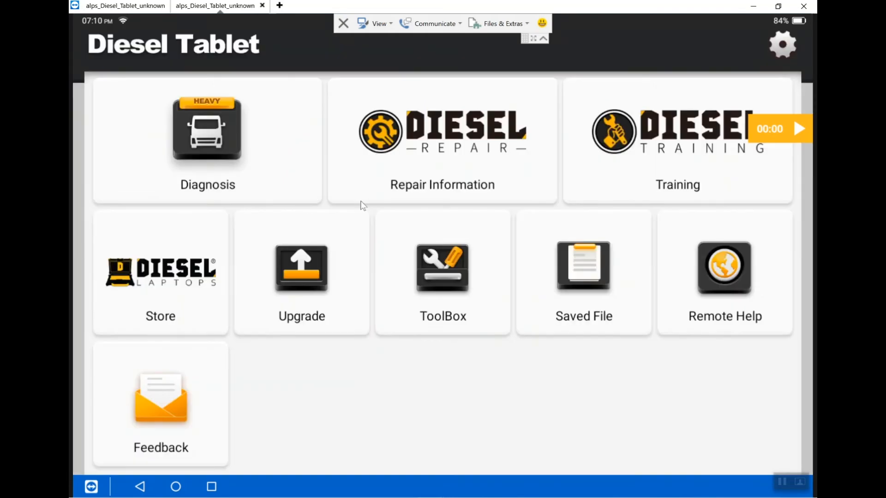
mouse_move(493, 378)
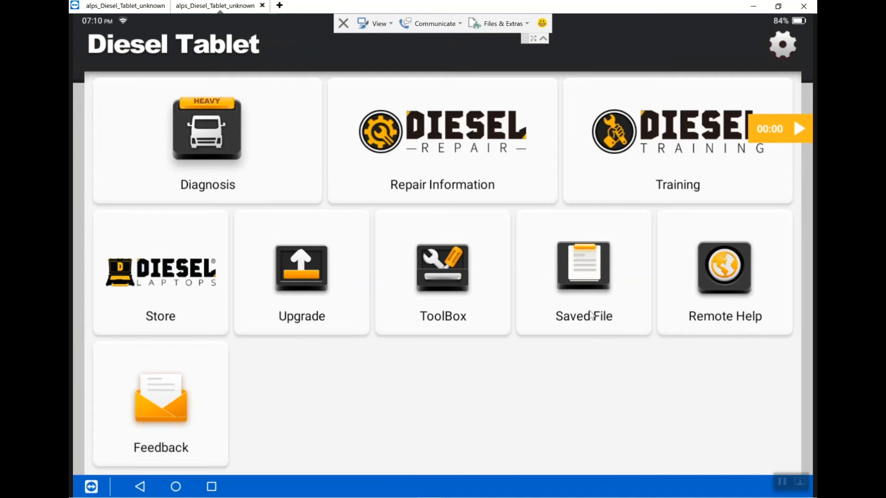
mouse_move(561, 395)
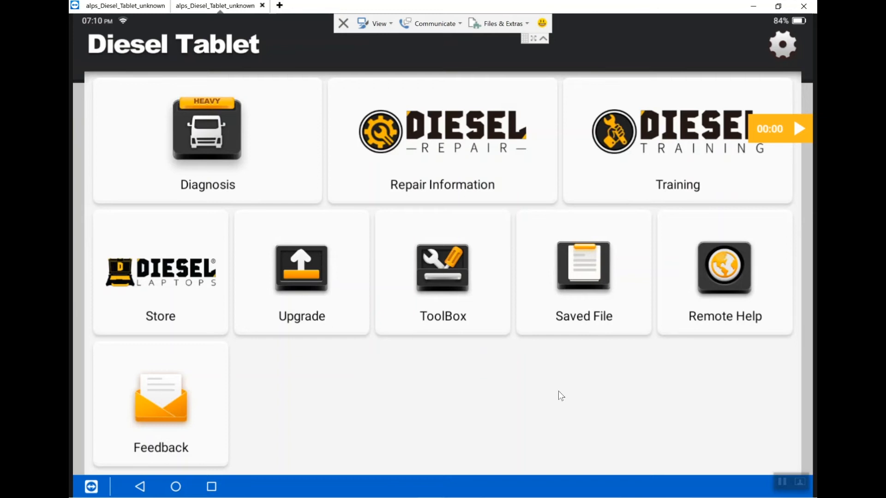
mouse_move(729, 297)
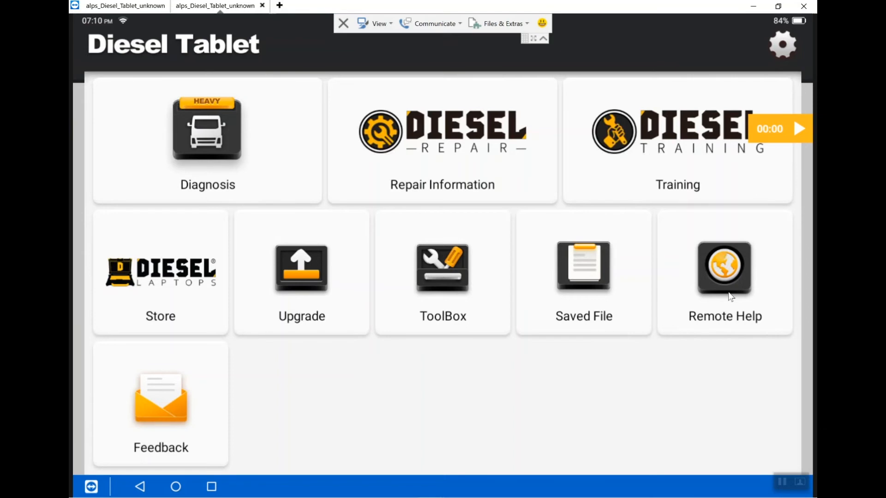
mouse_move(308, 433)
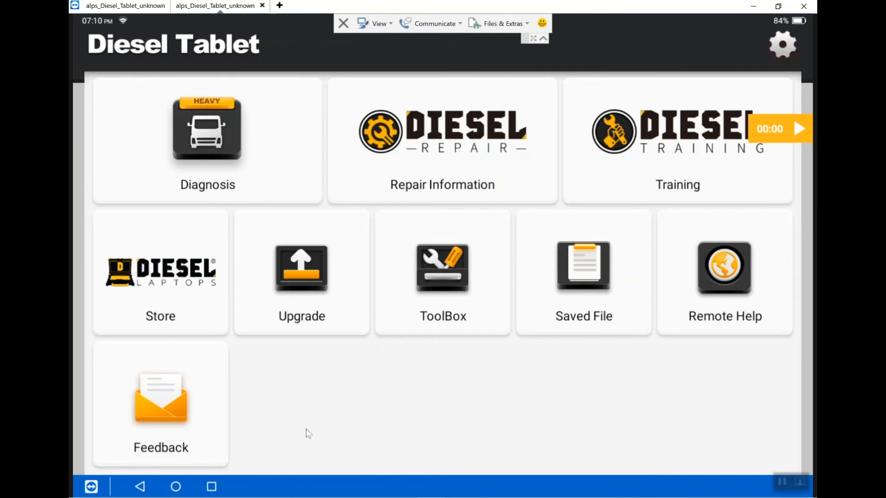
mouse_move(171, 418)
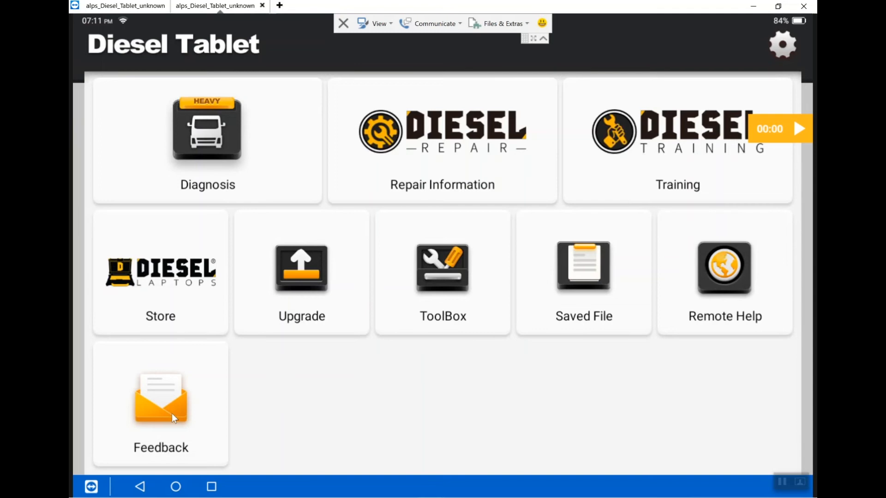
mouse_move(235, 188)
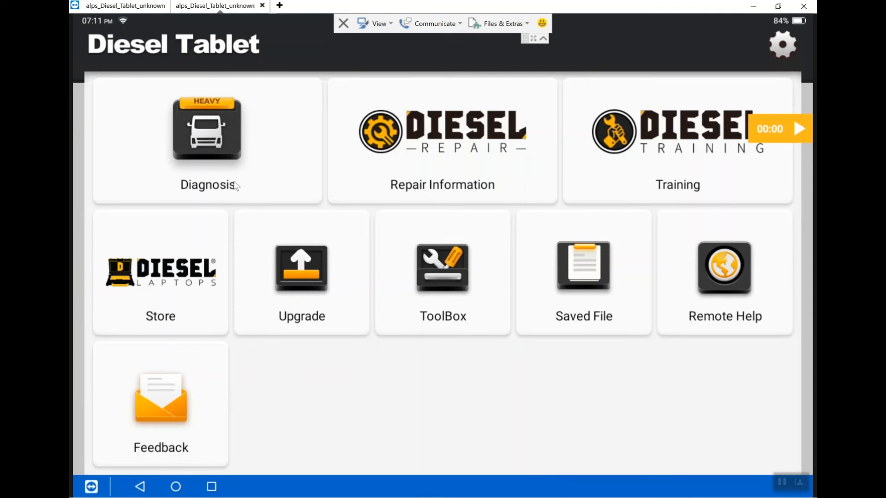
mouse_move(217, 157)
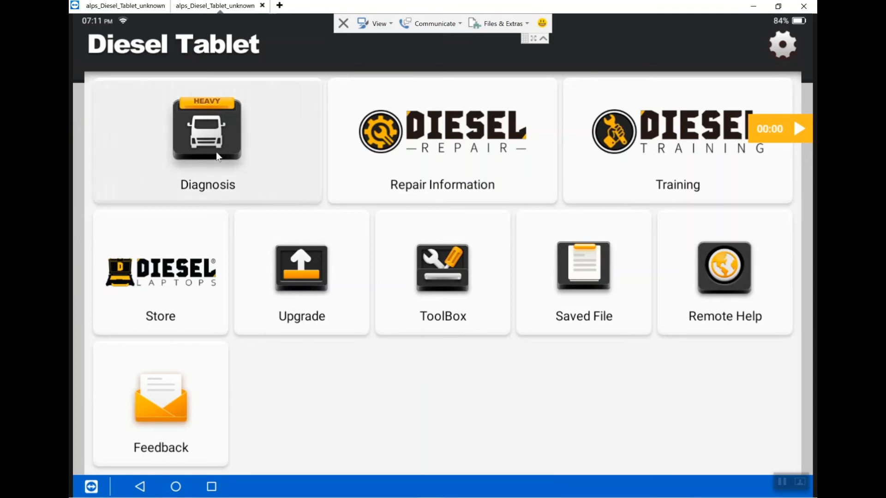
Step: Browse the Diagnosis brand tabs — All, Recently, Automotive — and settle on Commercial Truck
click(206, 133)
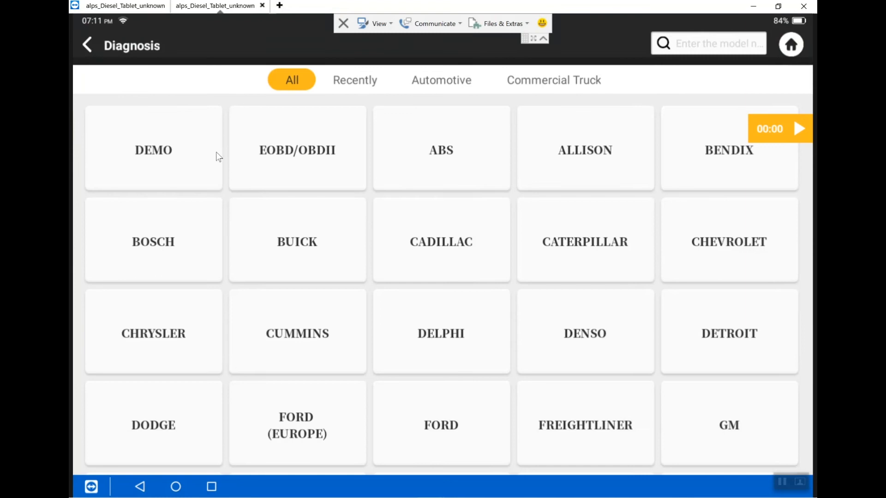
mouse_move(316, 122)
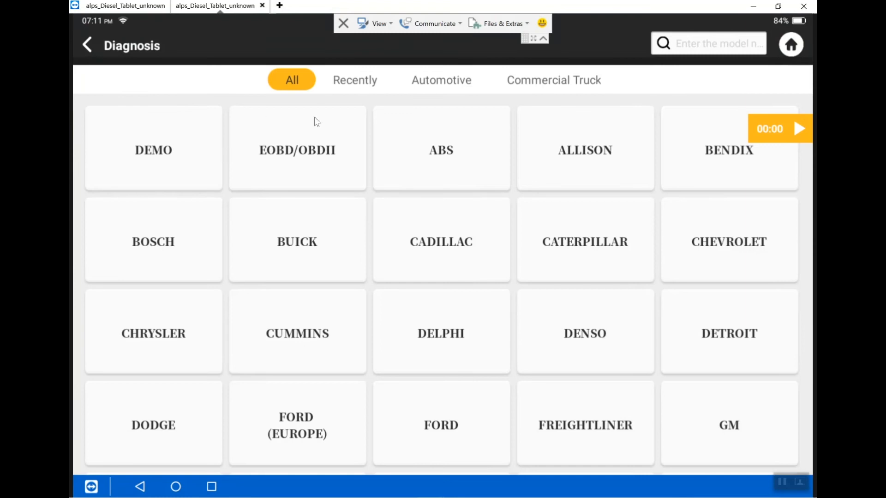
mouse_move(390, 91)
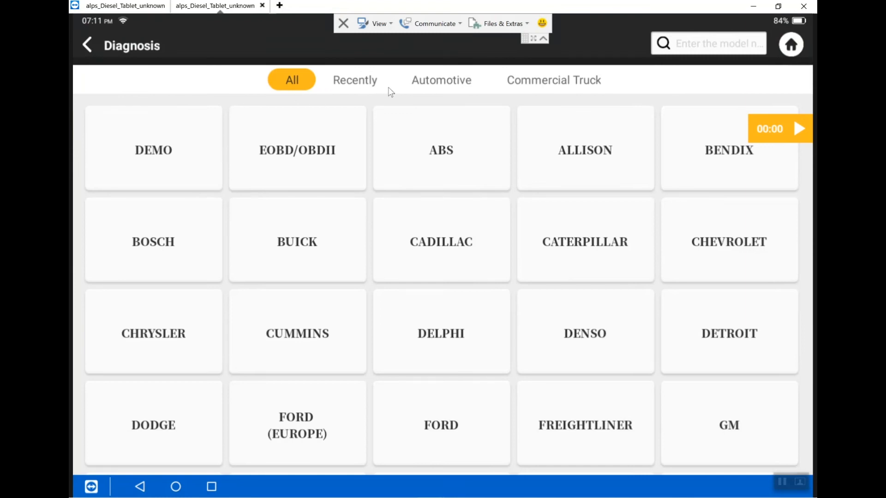
mouse_move(559, 103)
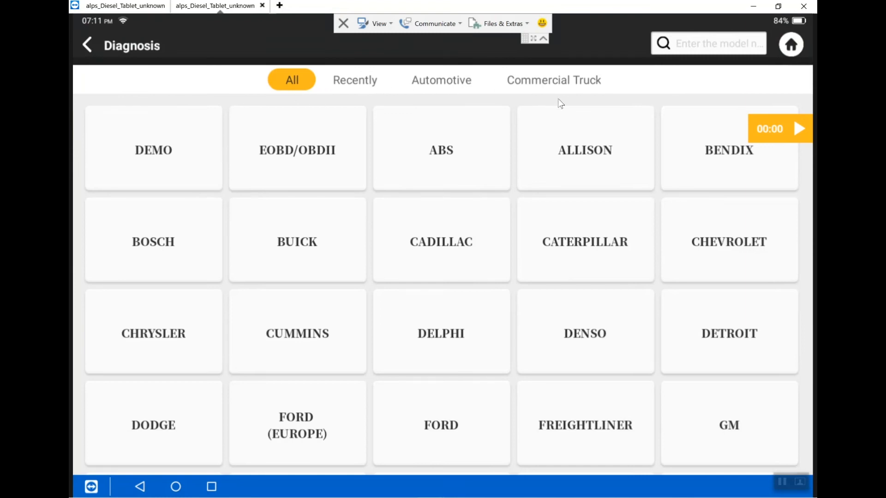
mouse_move(362, 91)
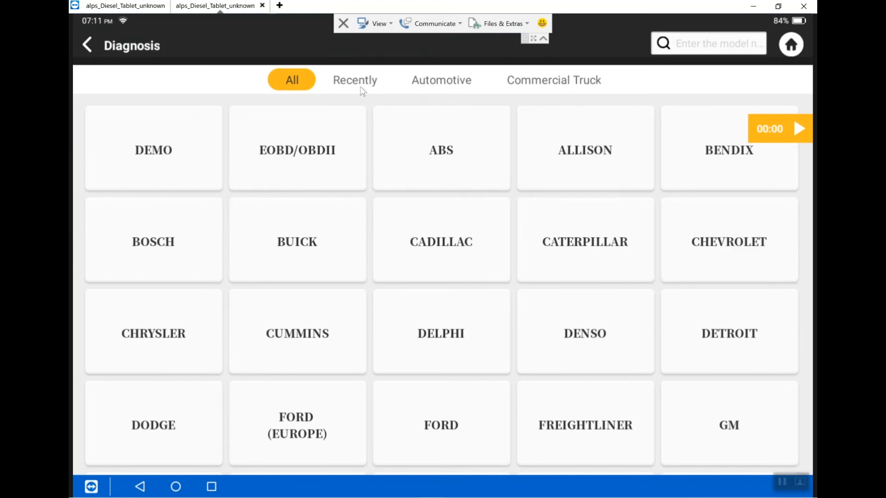
mouse_move(300, 118)
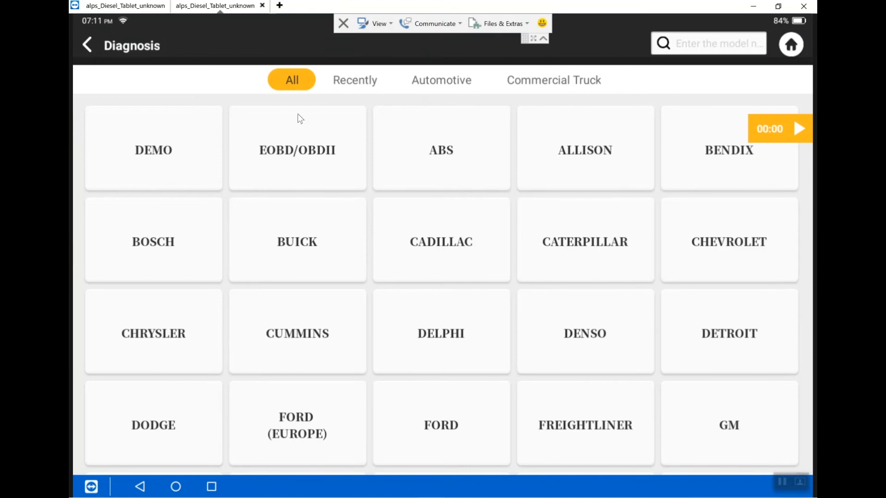
click(354, 79)
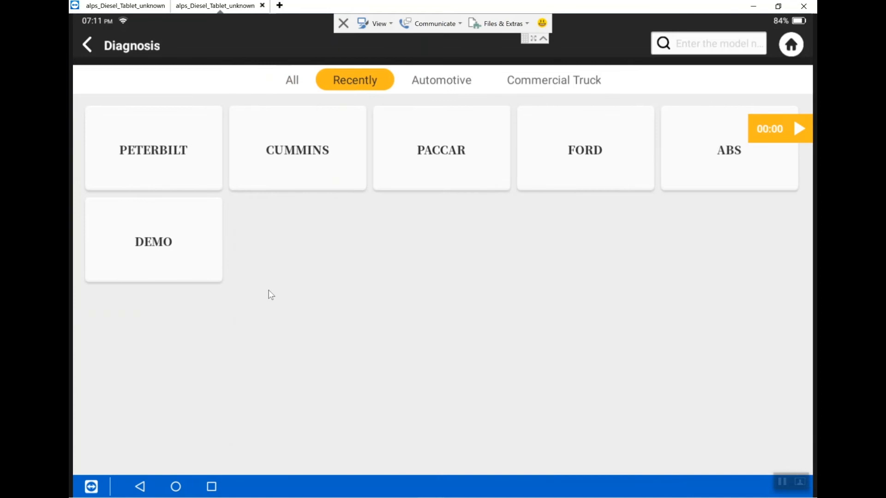
mouse_move(399, 114)
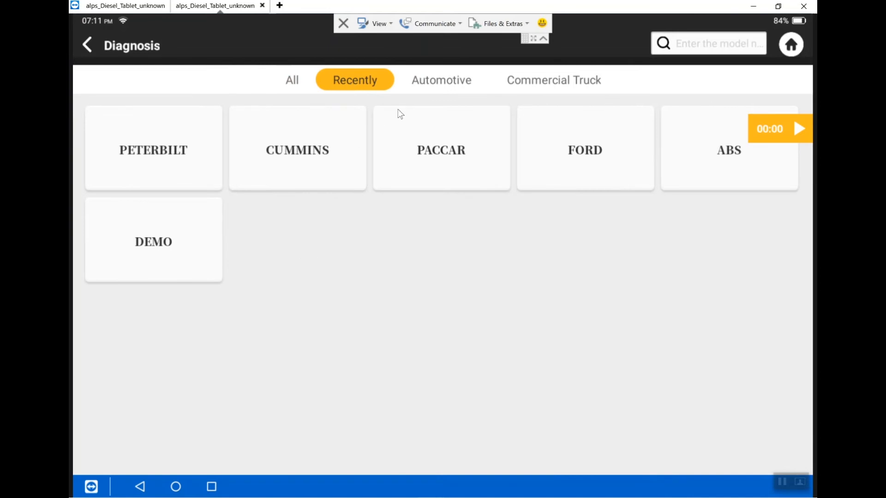
click(441, 80)
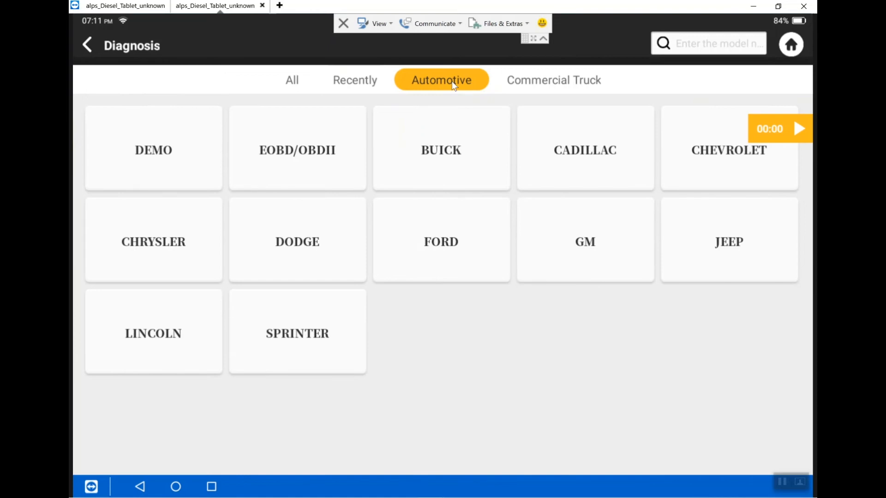
mouse_move(534, 87)
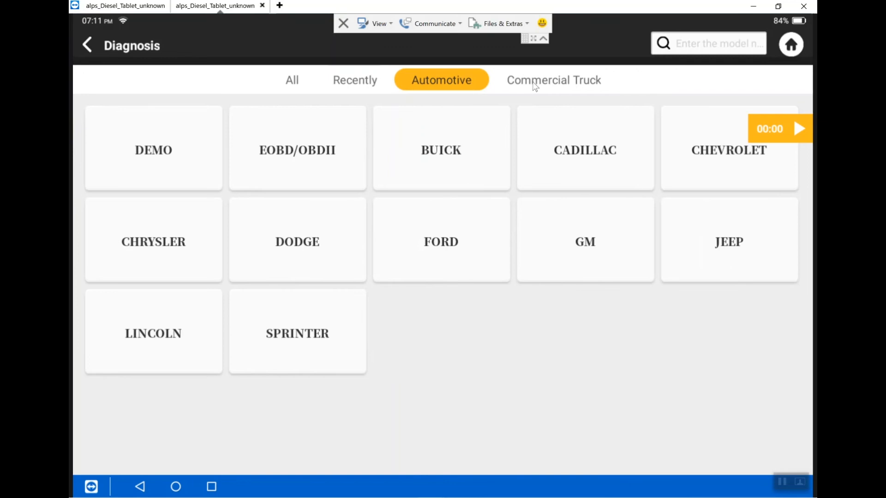
click(553, 79)
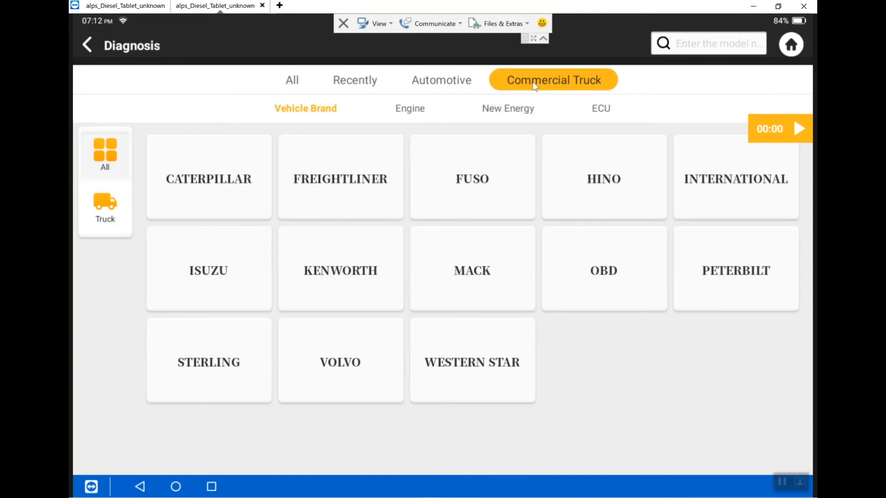
mouse_move(727, 307)
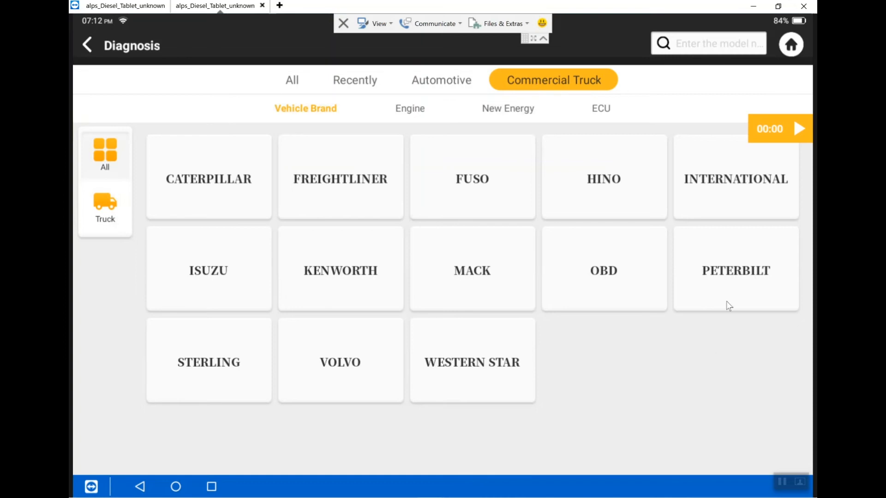
mouse_move(723, 278)
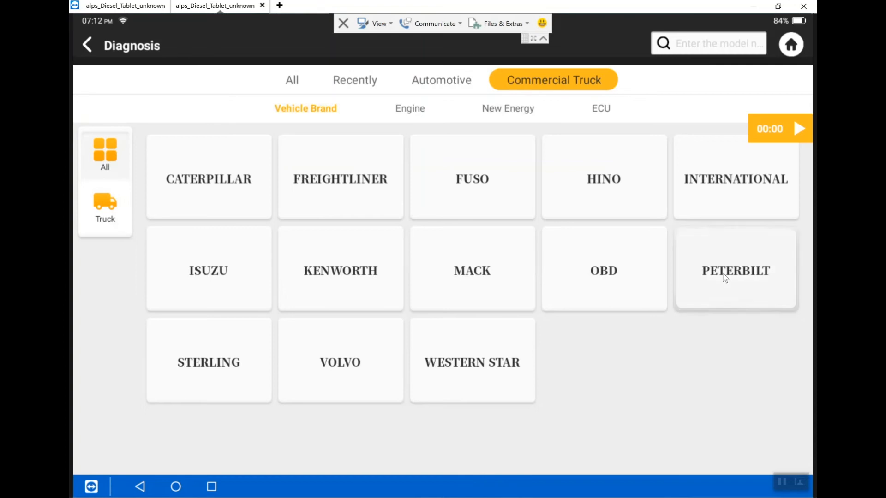
Step: Select Peterbilt and scroll through its Vehicle Version Information page
click(735, 270)
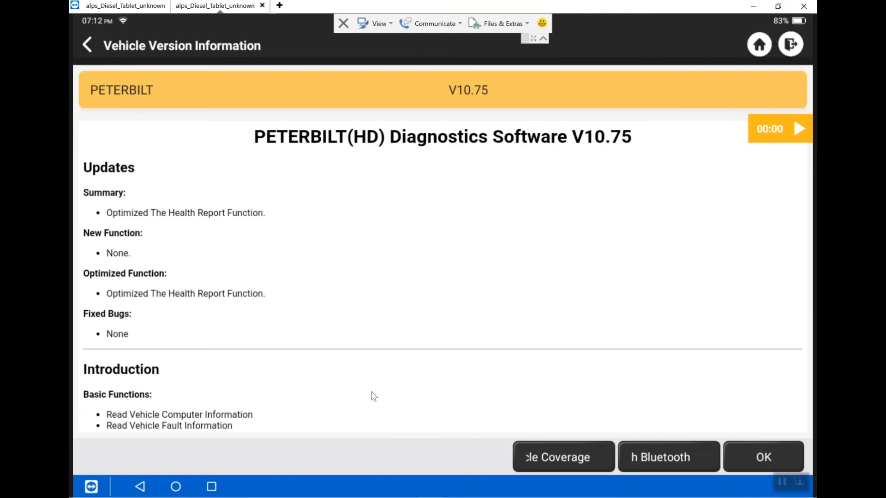
scroll(down, 3)
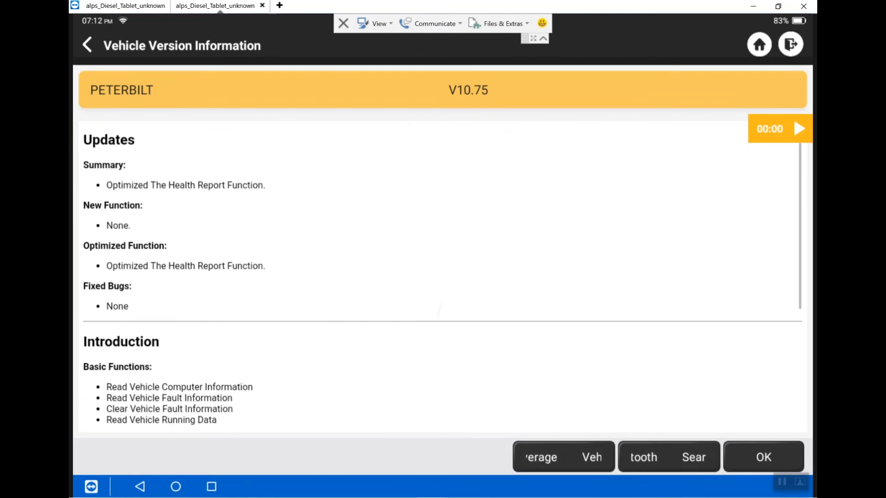
scroll(down, 3)
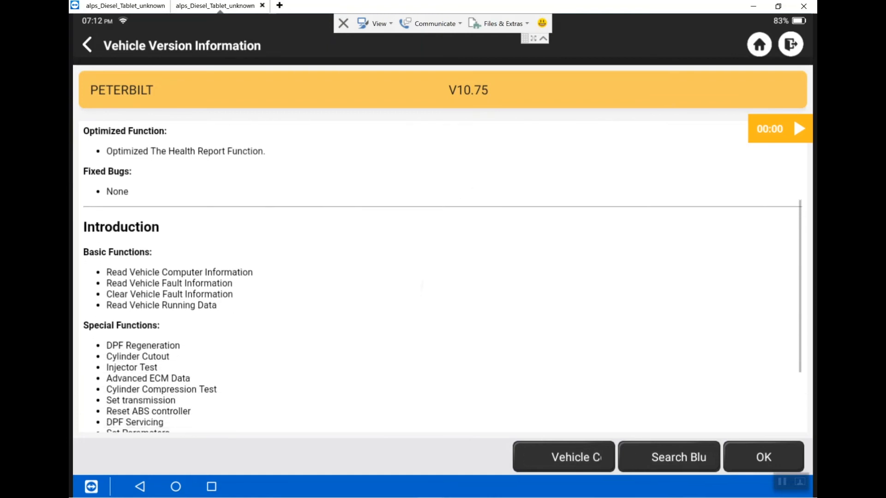
scroll(down, 3)
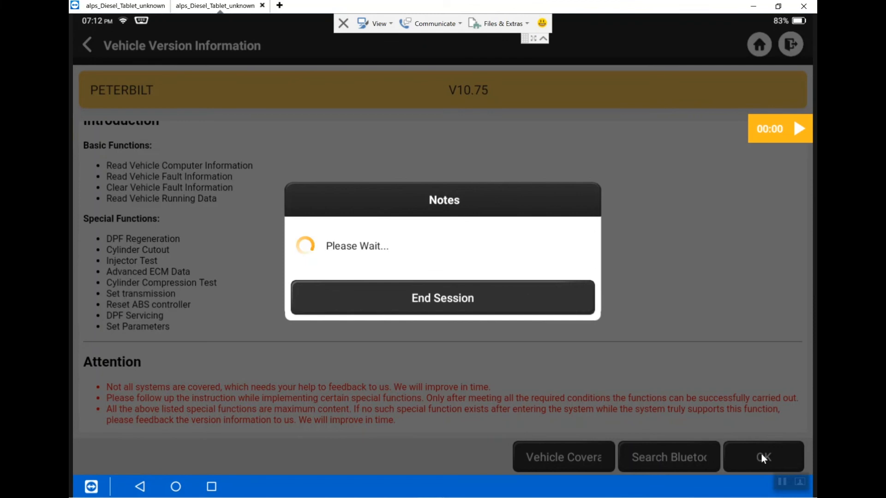
Step: Launch the Peterbilt V10.75 diagnostic program to reach the Show Menu screen
click(763, 456)
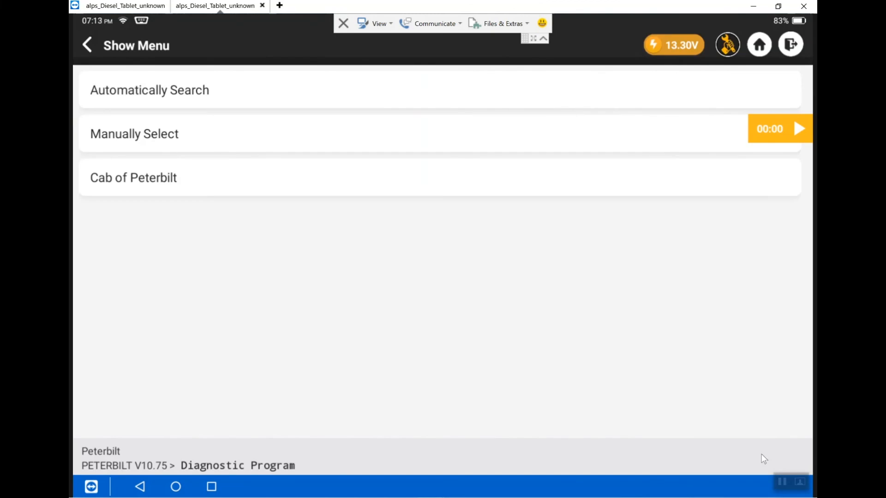
mouse_move(182, 227)
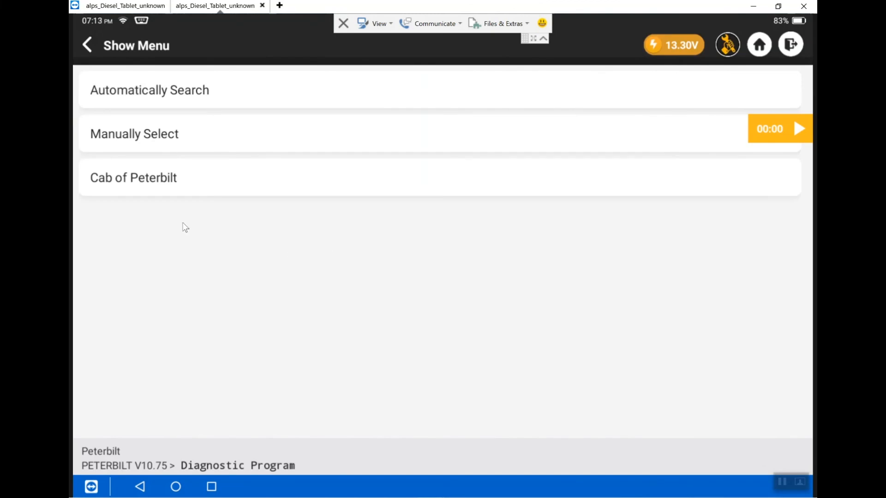
mouse_move(264, 255)
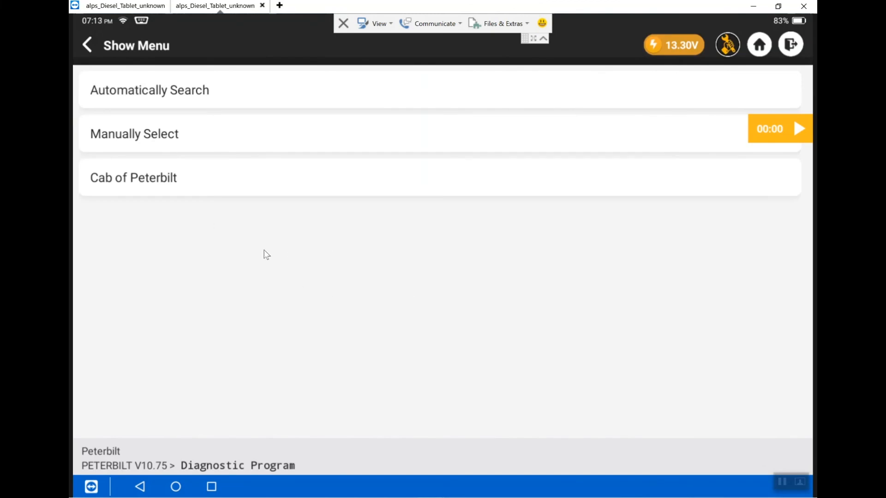
mouse_move(218, 98)
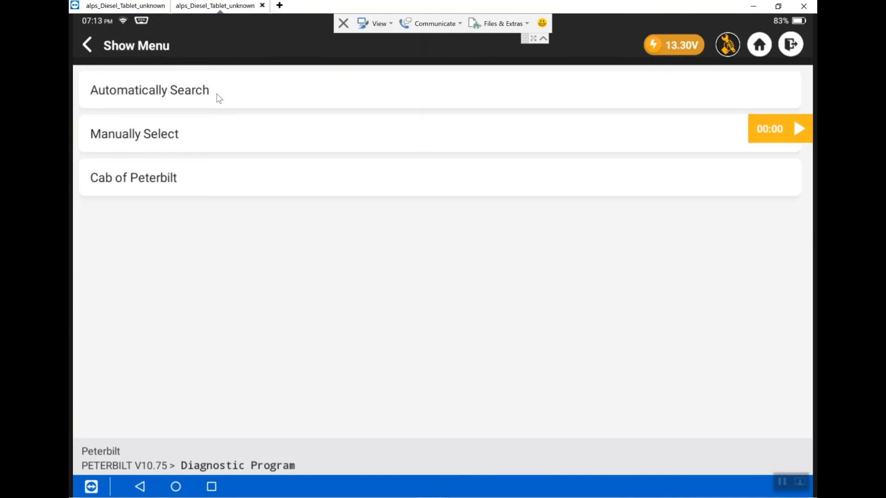
mouse_move(214, 147)
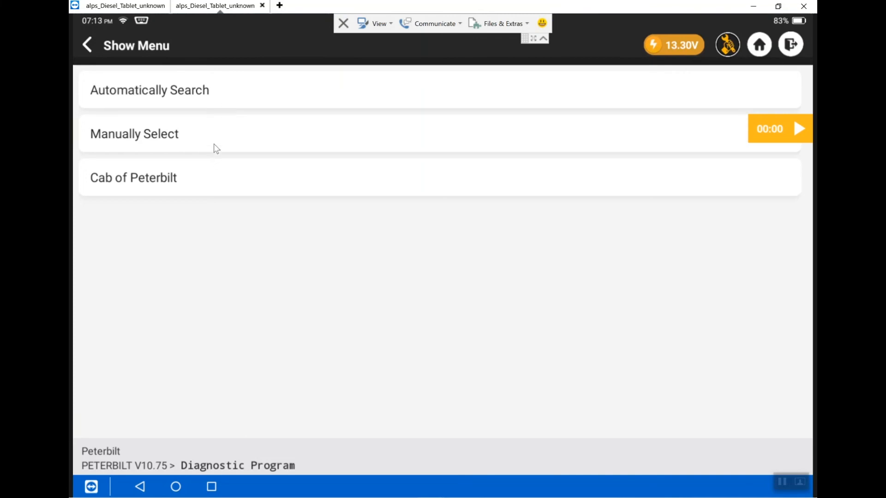
mouse_move(241, 191)
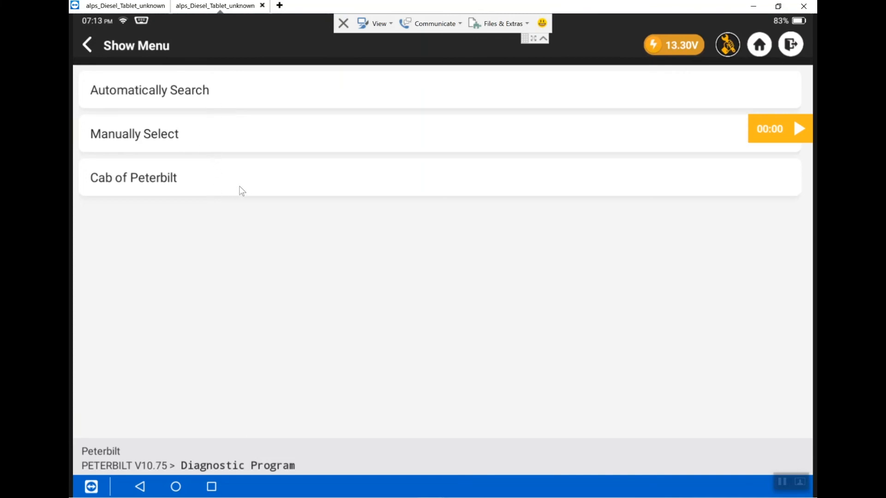
mouse_move(232, 287)
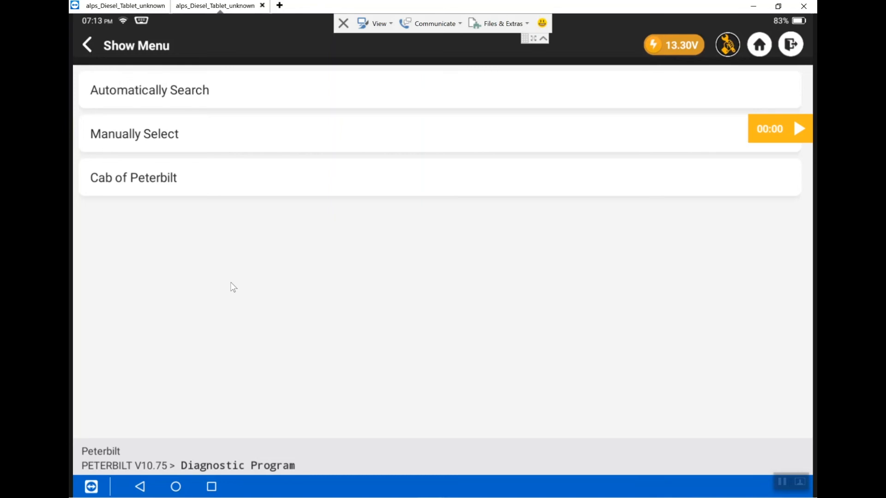
mouse_move(182, 100)
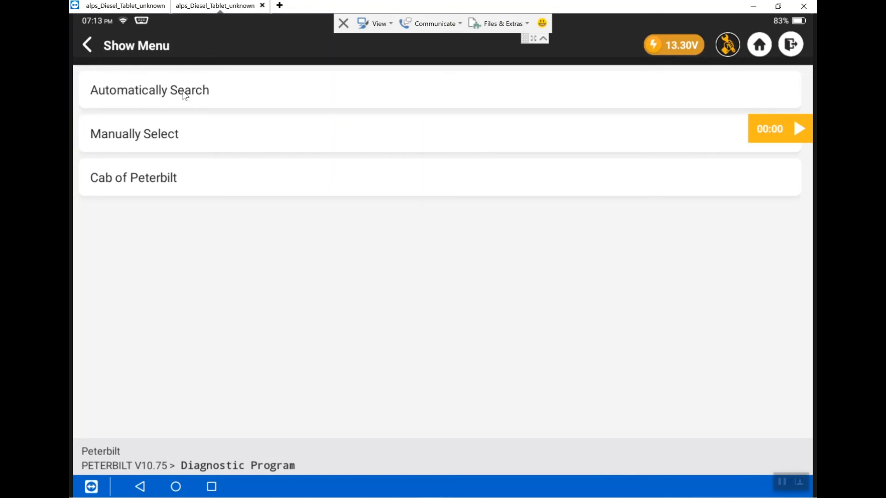
mouse_move(167, 95)
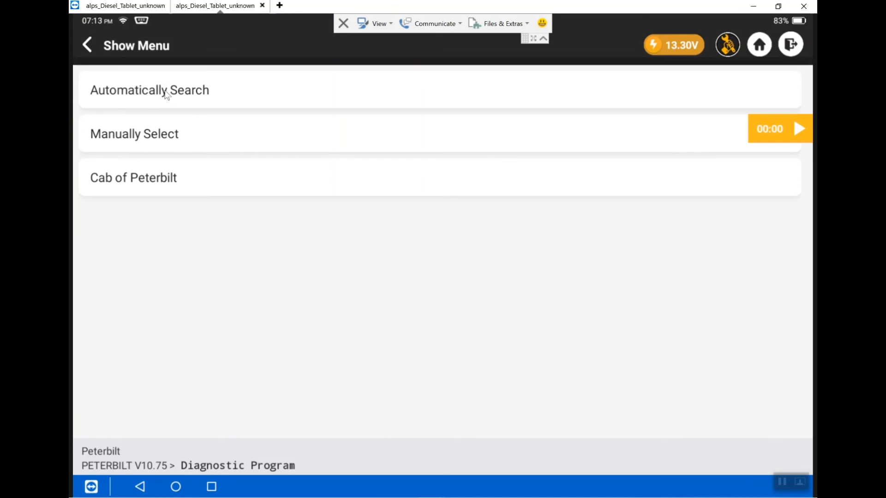
Step: Start Automatically Search to scan the Peterbilt's systems over J1939
click(147, 90)
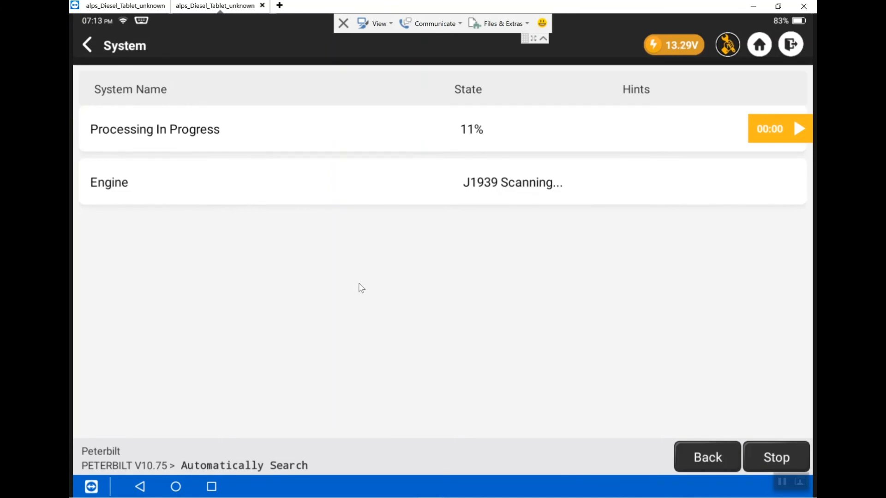
mouse_move(393, 277)
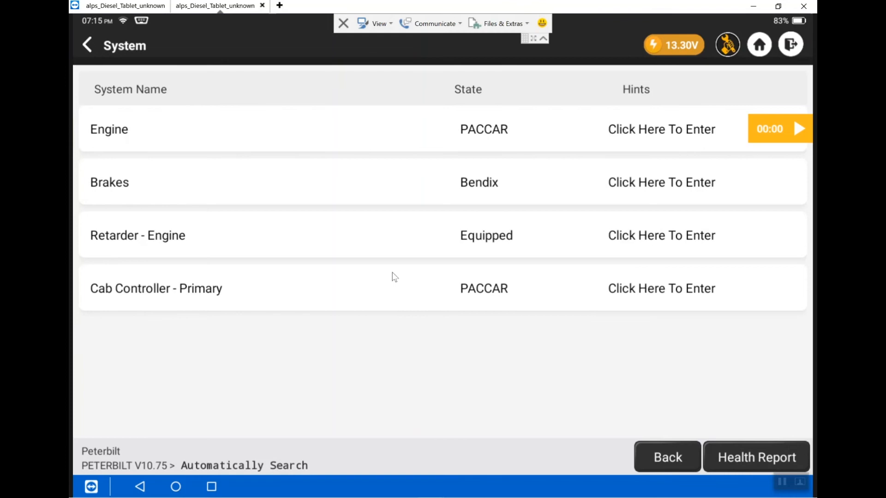
mouse_move(411, 242)
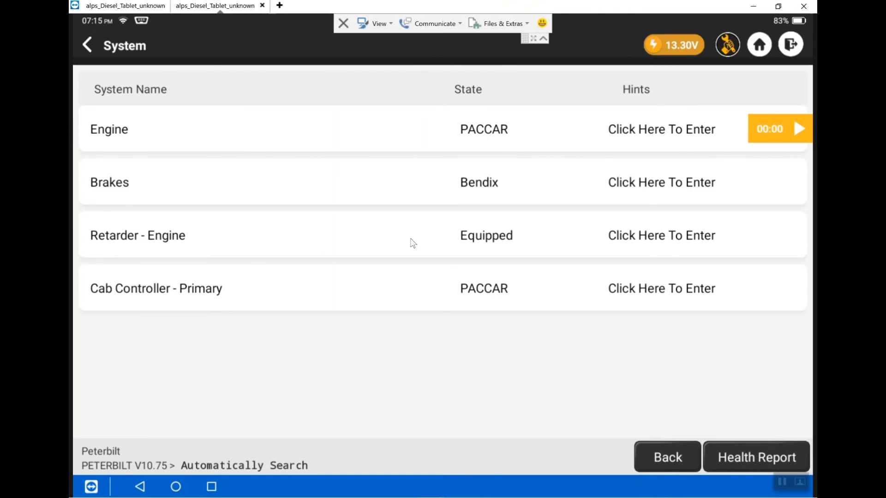
mouse_move(413, 349)
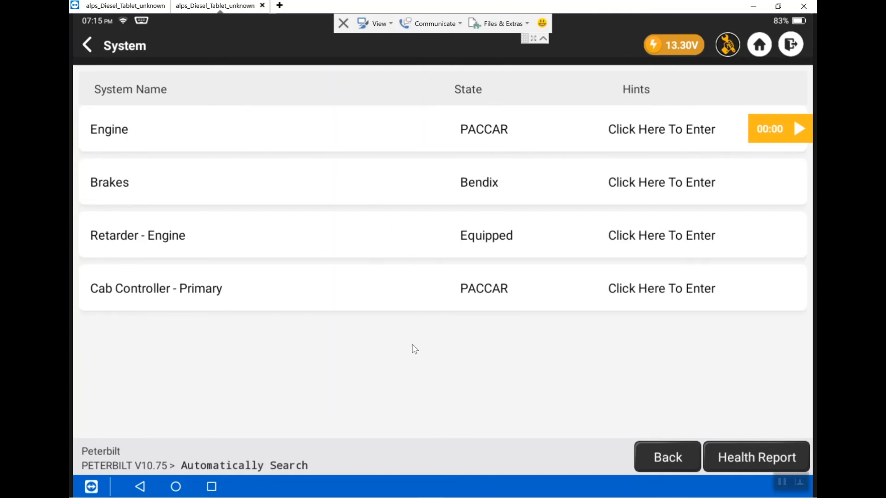
mouse_move(411, 347)
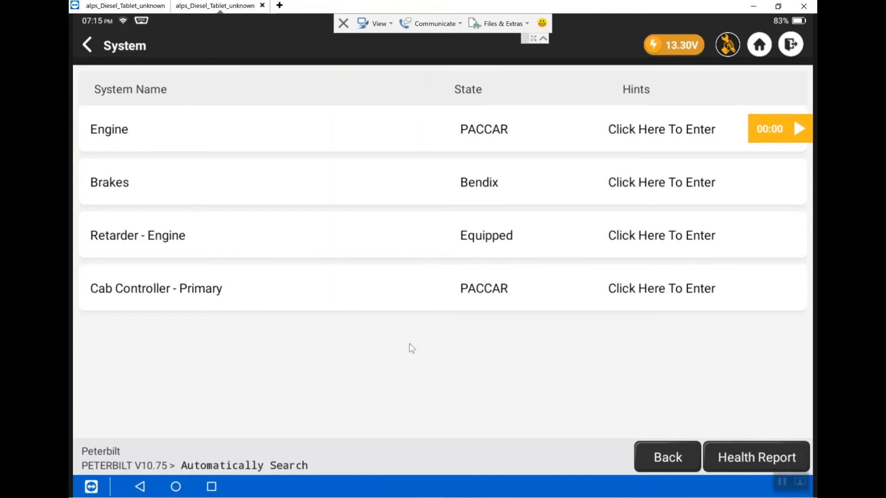
mouse_move(246, 196)
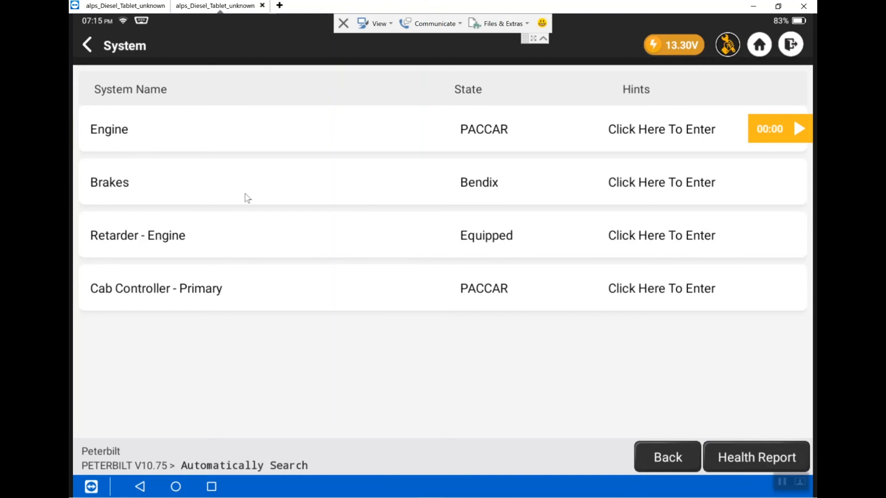
mouse_move(282, 244)
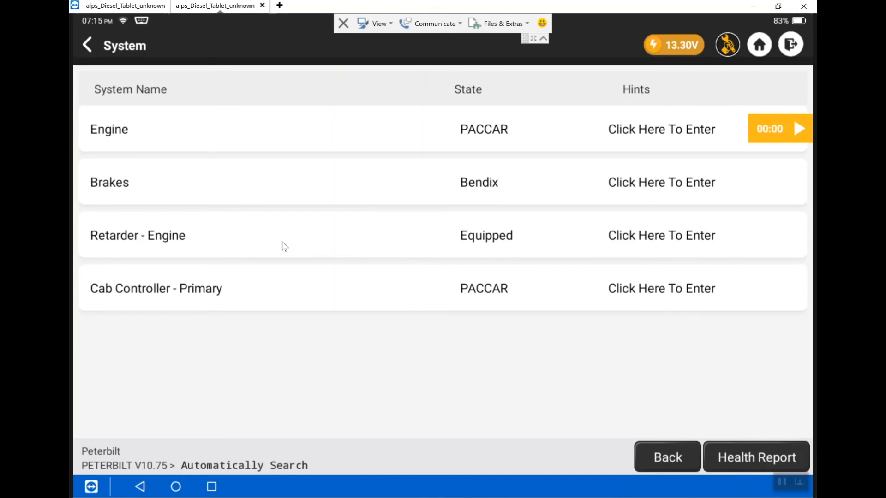
mouse_move(264, 292)
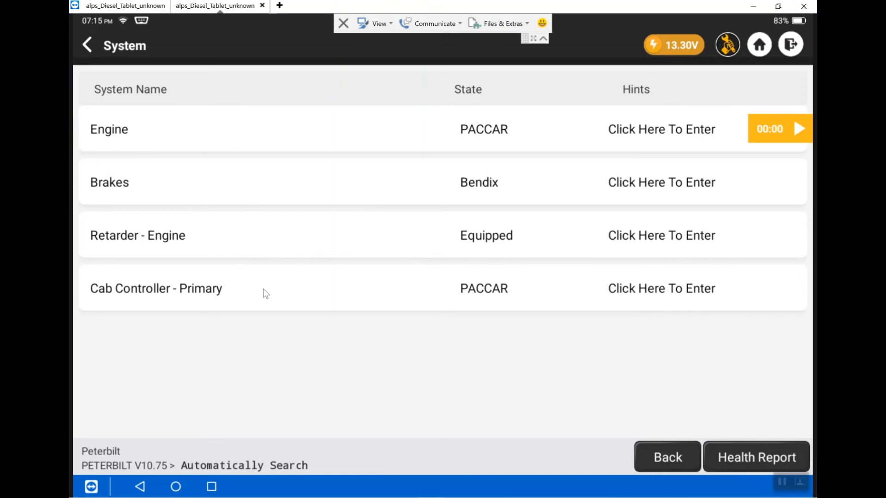
mouse_move(395, 240)
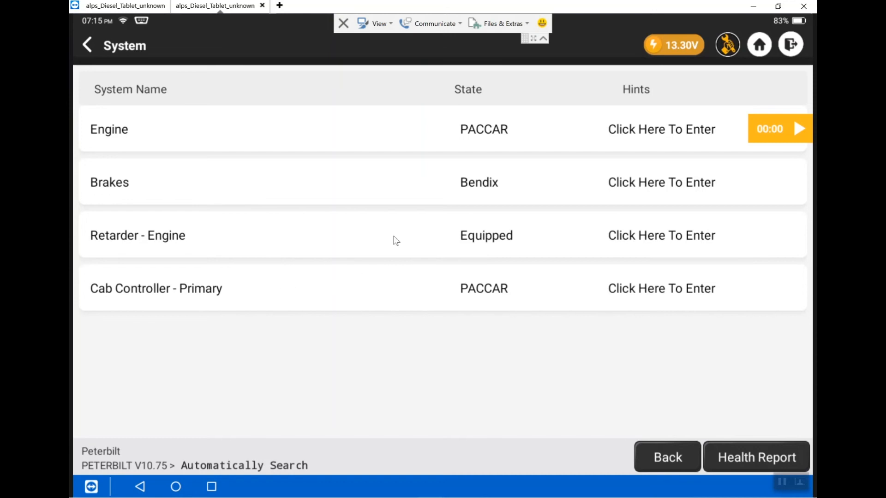
mouse_move(470, 151)
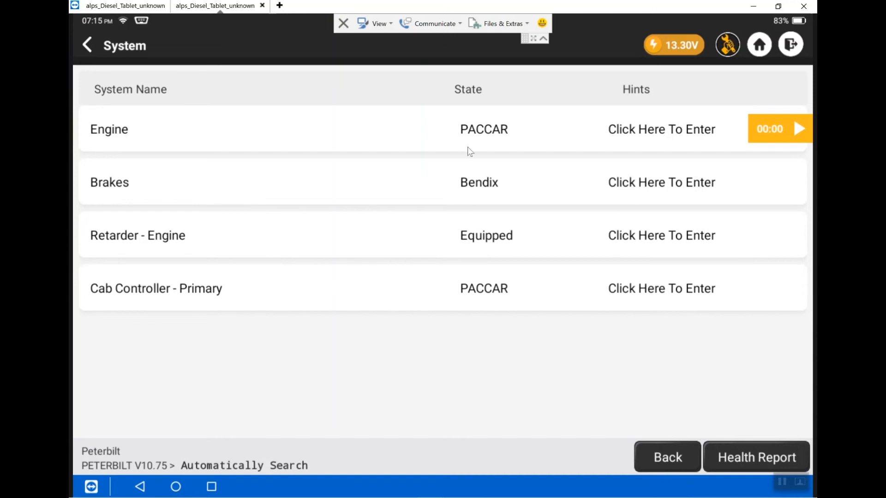
mouse_move(663, 134)
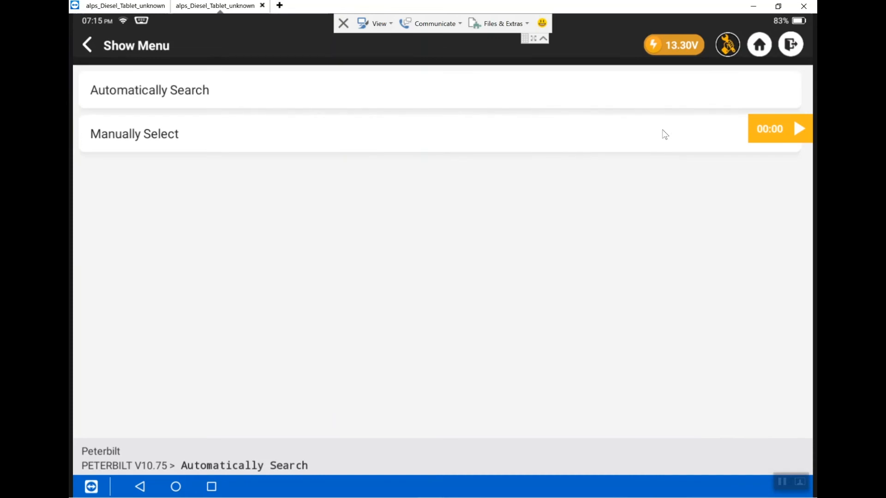
mouse_move(286, 202)
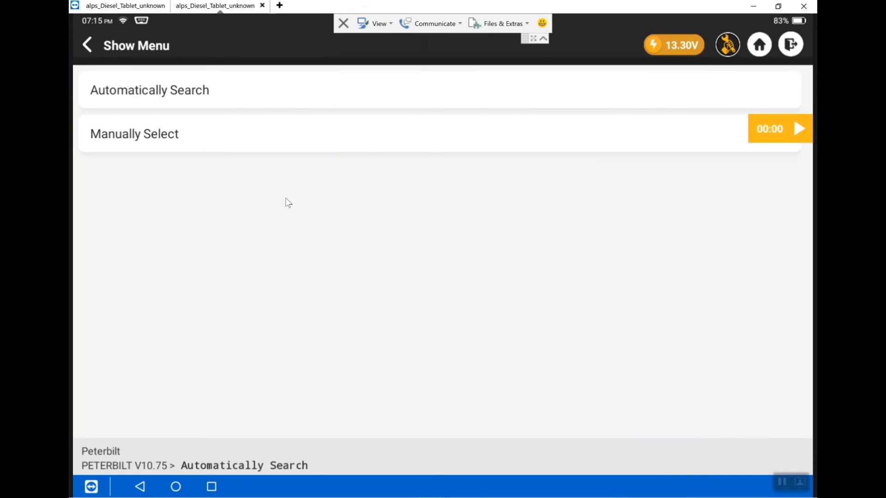
mouse_move(201, 91)
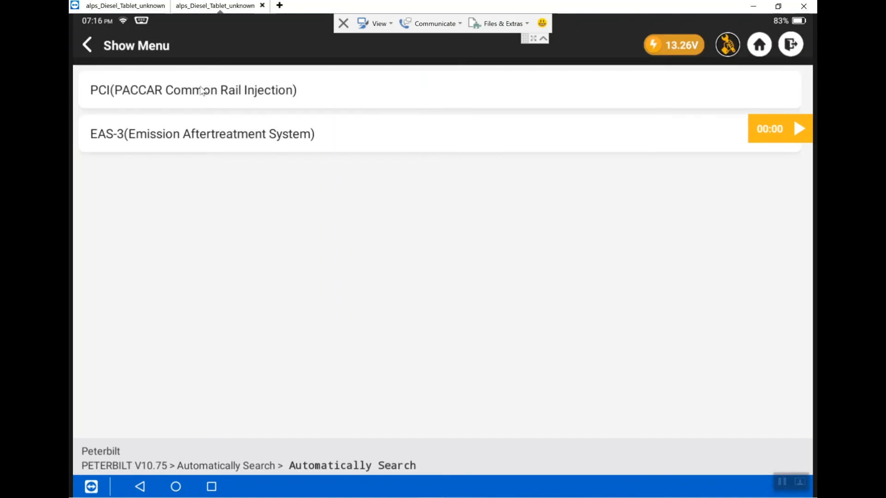
mouse_move(289, 101)
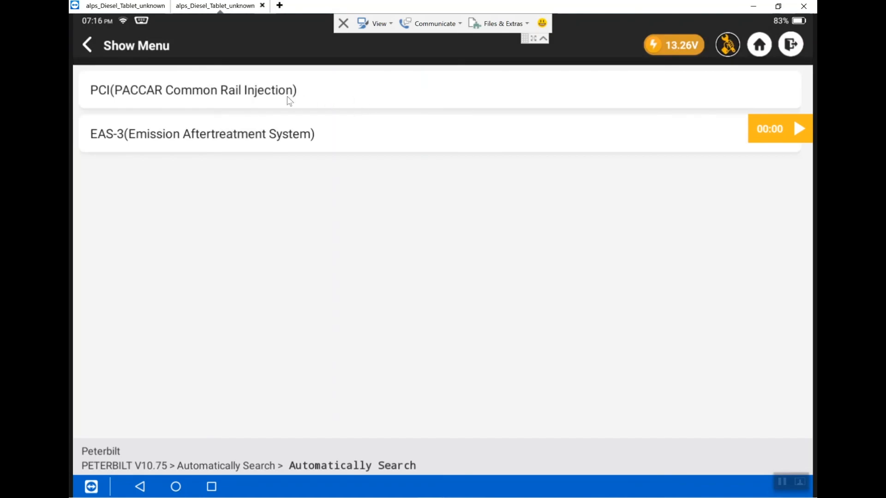
mouse_move(332, 97)
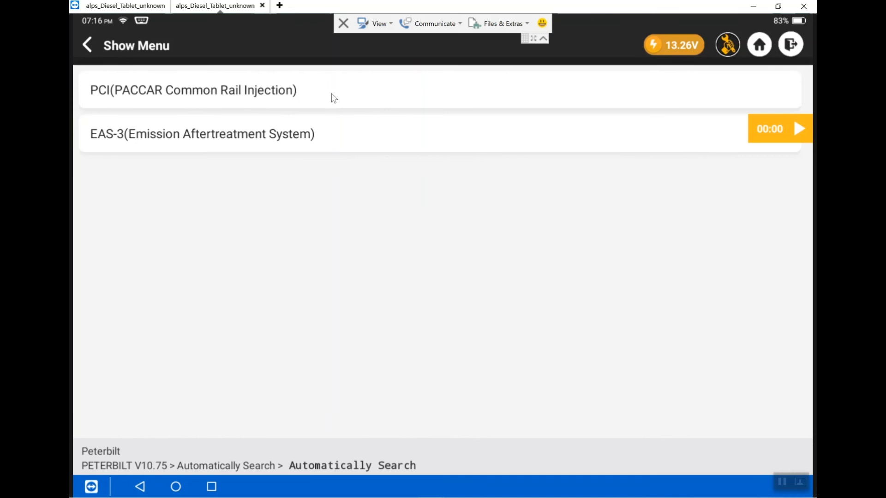
mouse_move(224, 75)
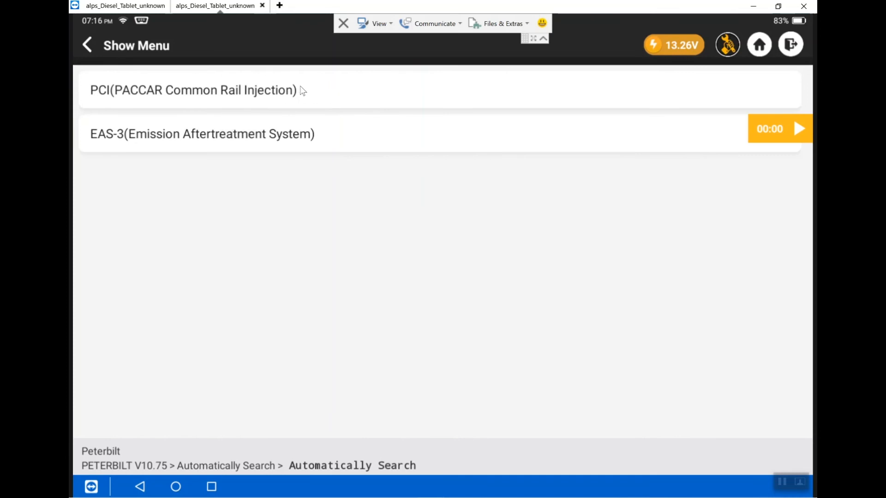
mouse_move(236, 152)
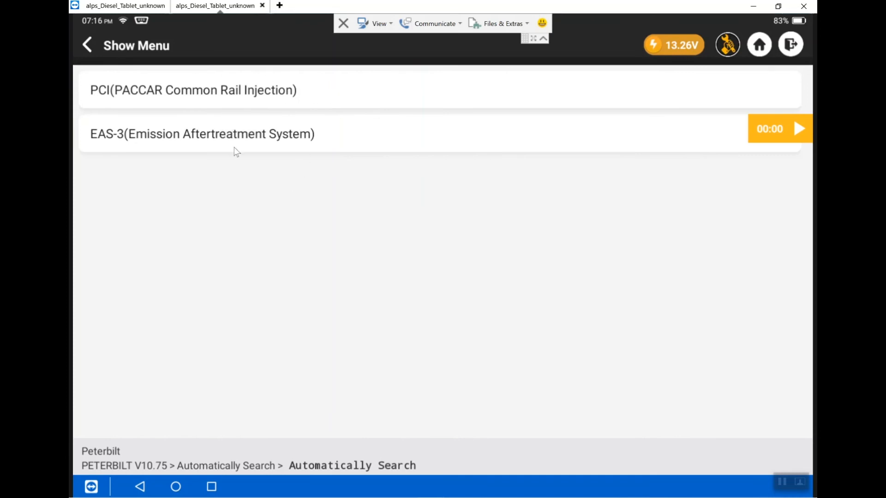
mouse_move(327, 230)
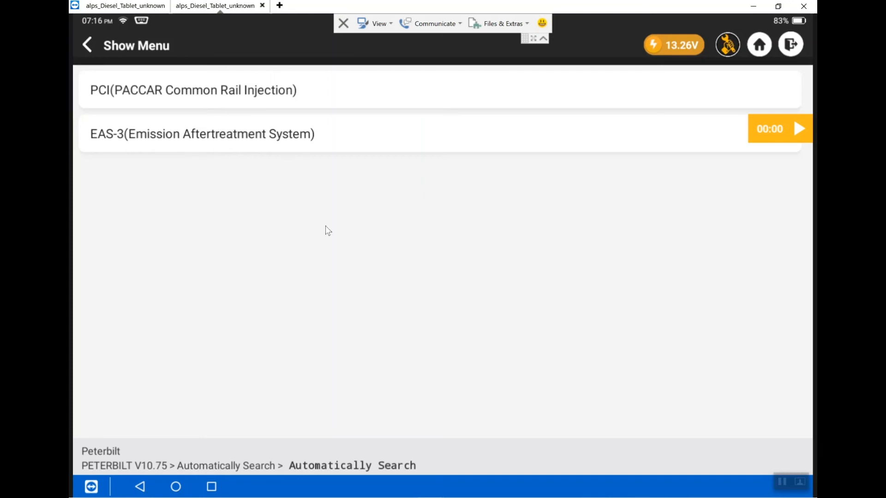
mouse_move(277, 221)
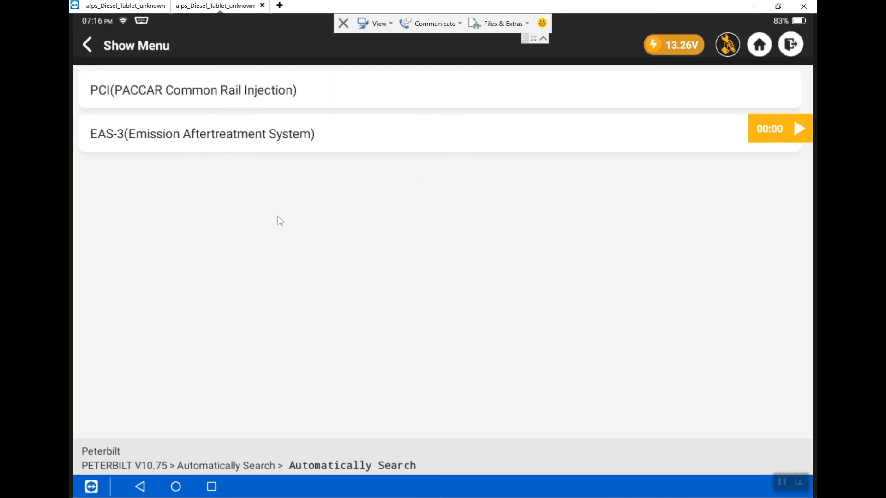
mouse_move(250, 100)
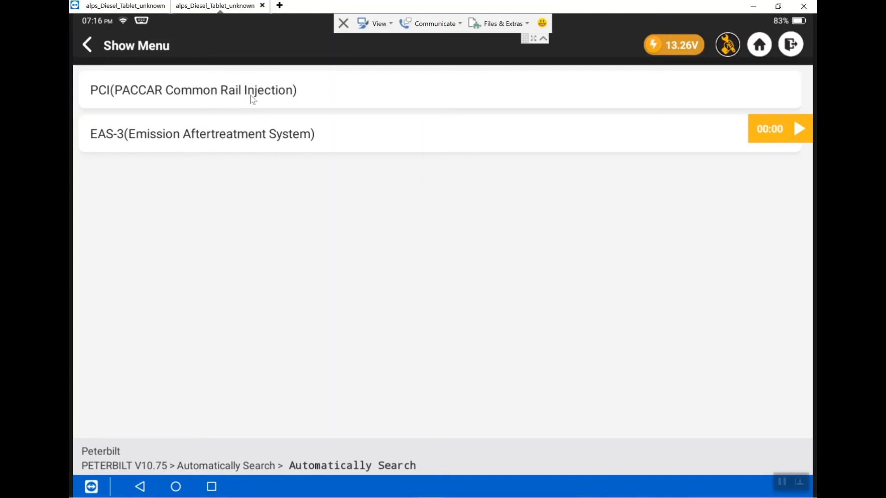
mouse_move(232, 97)
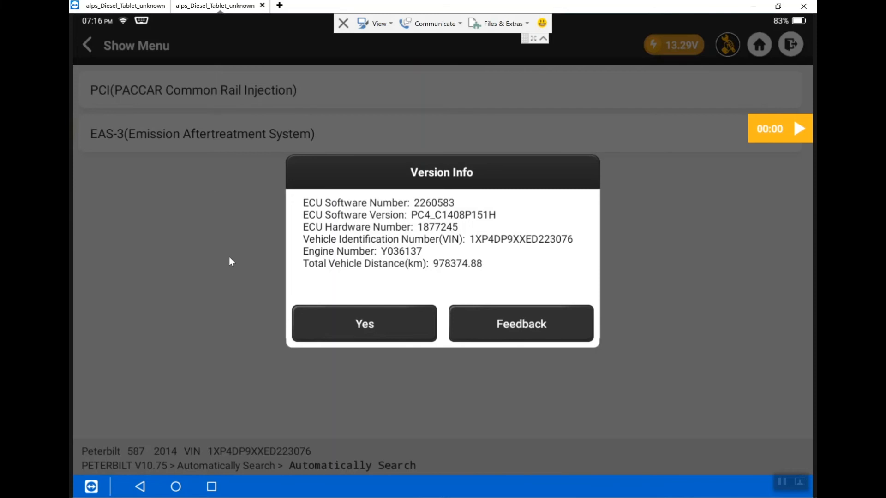
mouse_move(376, 242)
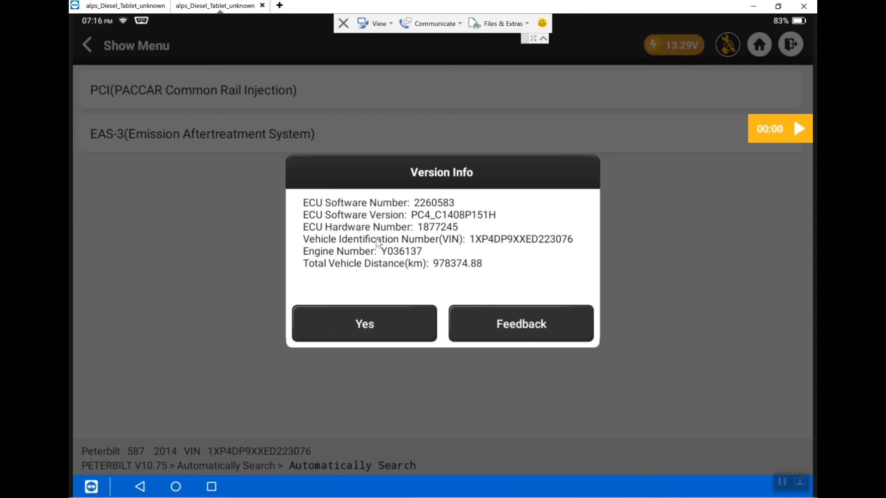
mouse_move(394, 255)
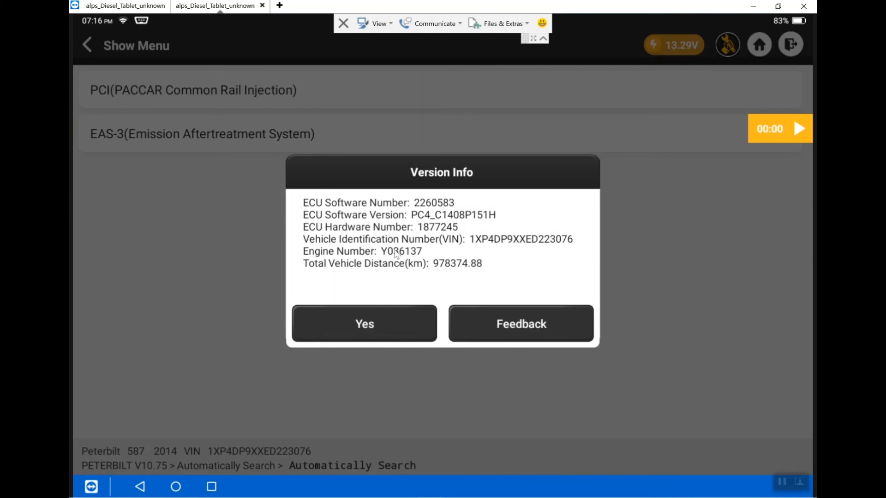
mouse_move(452, 224)
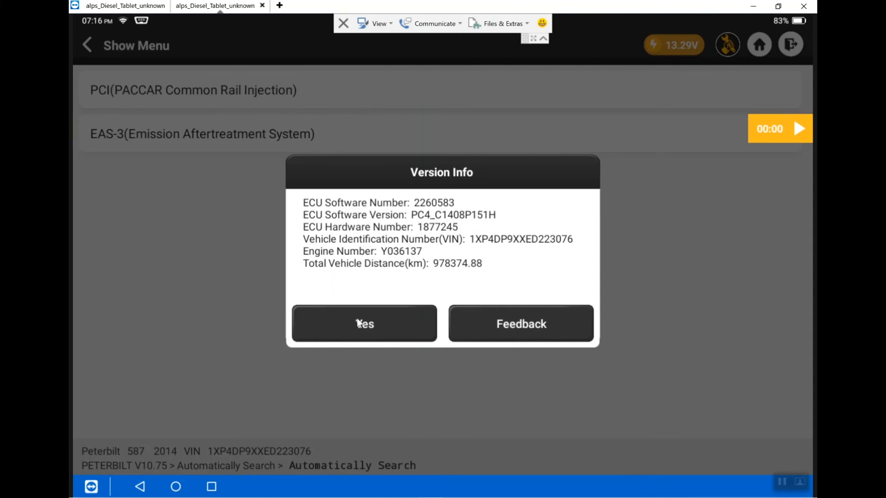
Step: Confirm the PCI engine module's Version Info for the 2014 Peterbilt 587 with Yes
click(364, 323)
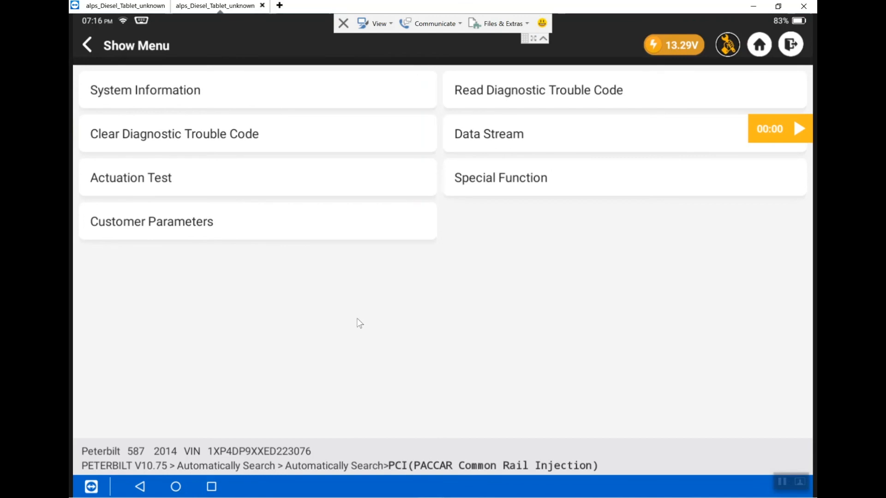
mouse_move(330, 196)
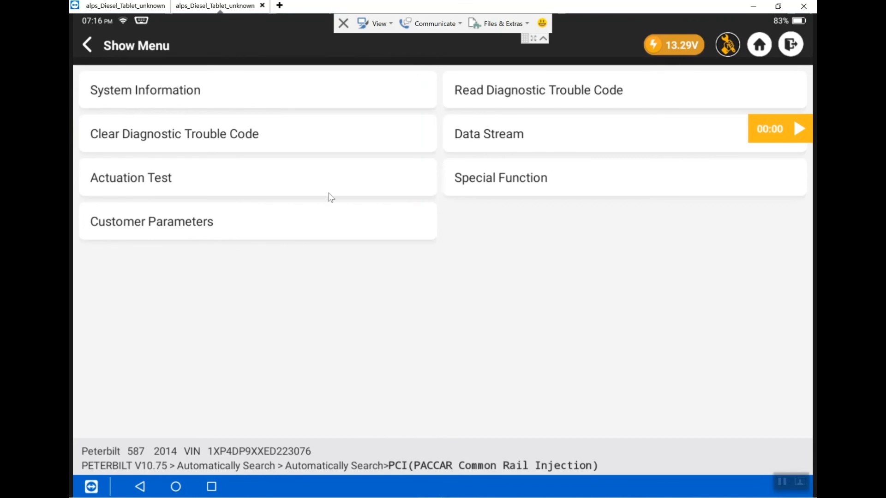
mouse_move(300, 138)
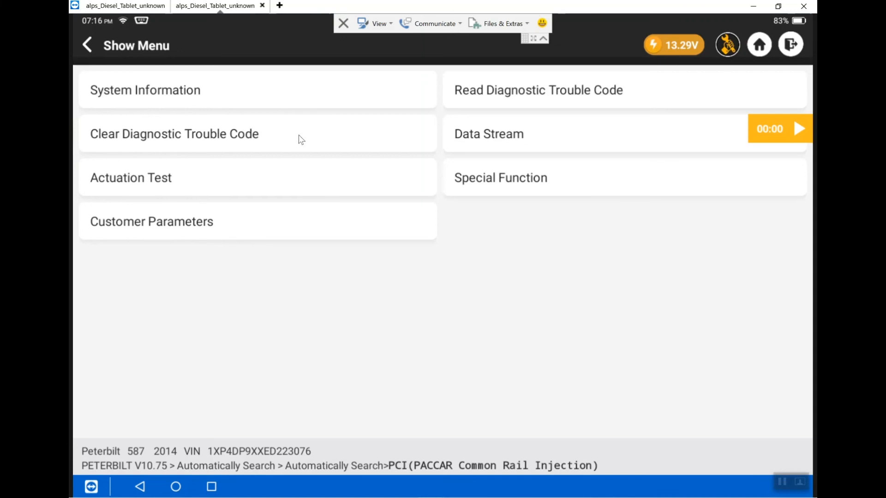
mouse_move(291, 182)
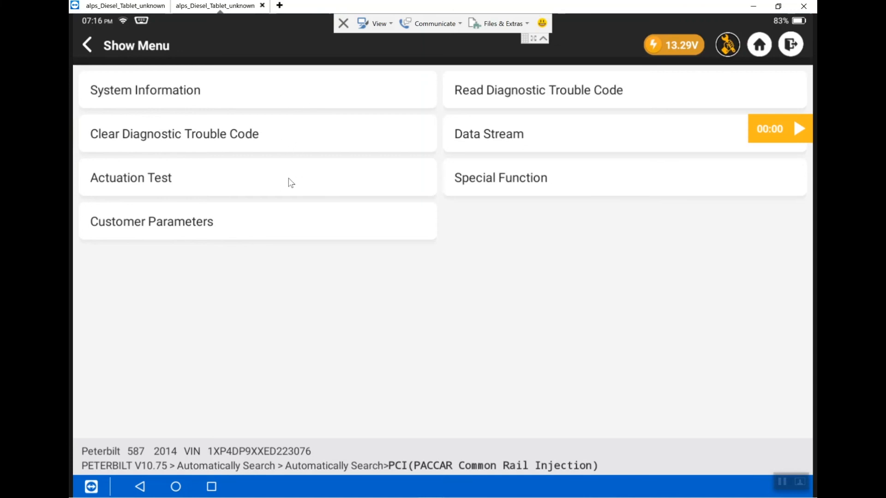
mouse_move(309, 226)
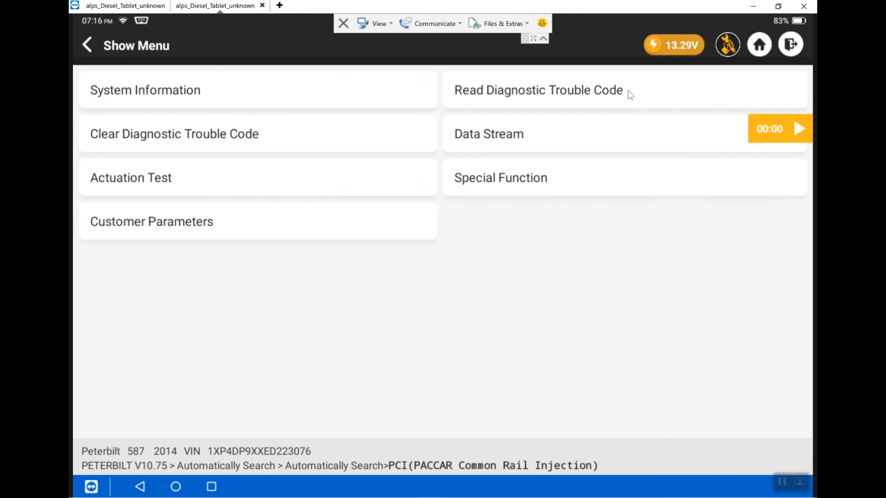
mouse_move(572, 191)
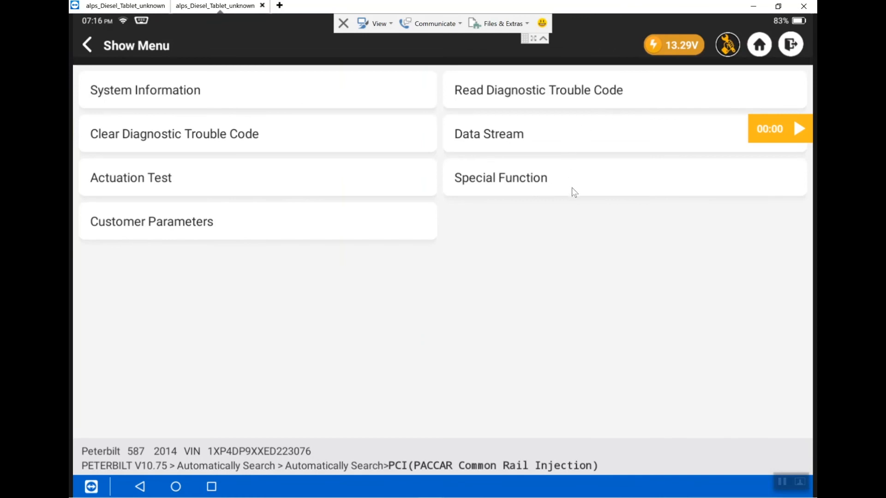
mouse_move(521, 257)
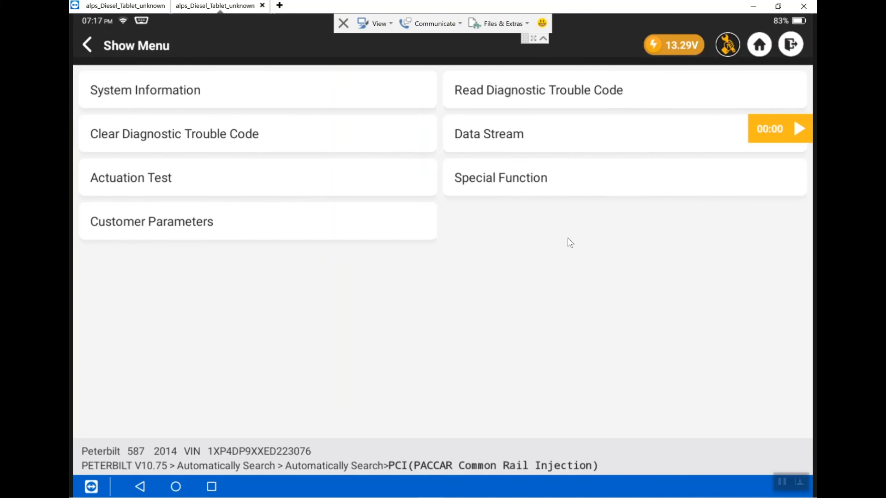
mouse_move(546, 95)
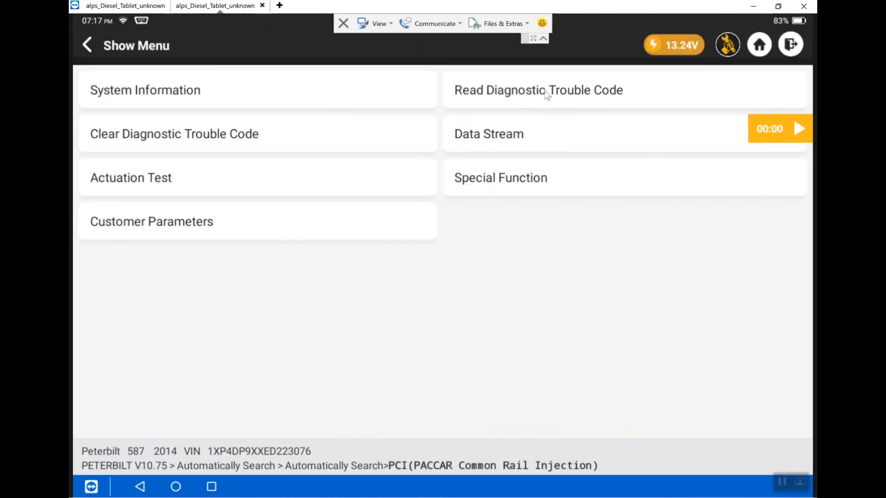
Step: Read the PCI trouble codes, reviewing the list down to U1104 and P1515 and back up
click(538, 89)
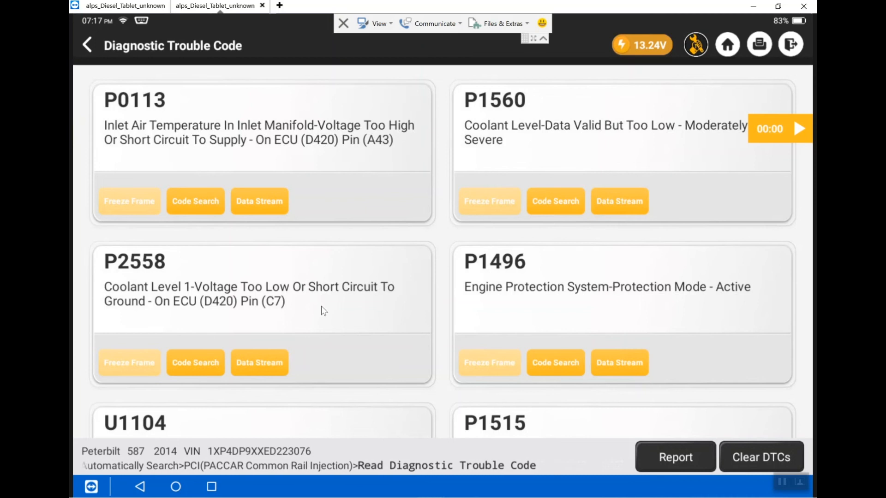
scroll(down, 3)
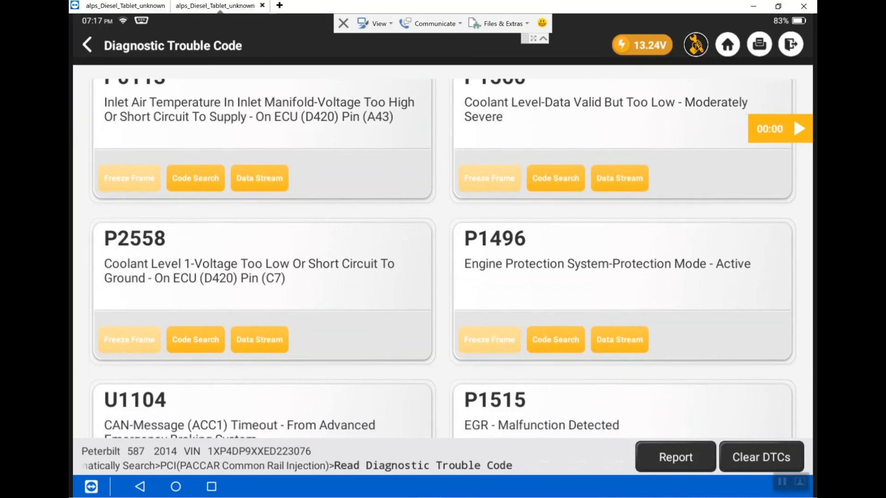
scroll(down, 3)
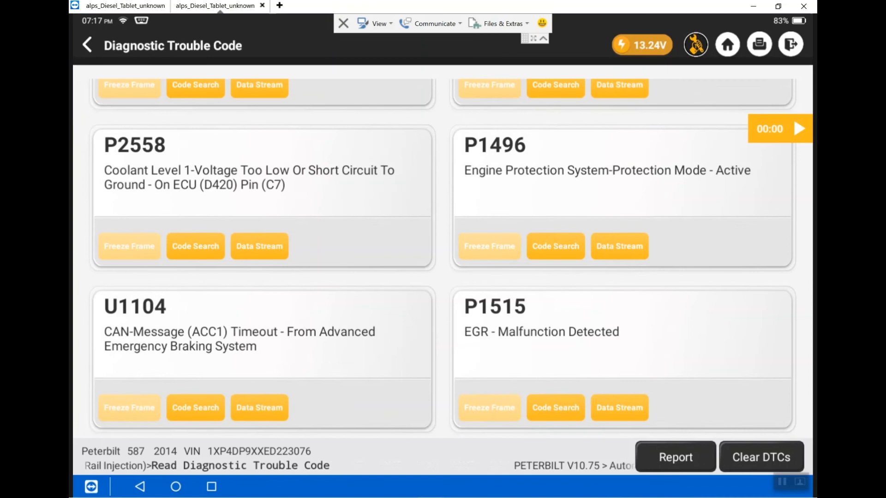
scroll(up, 3)
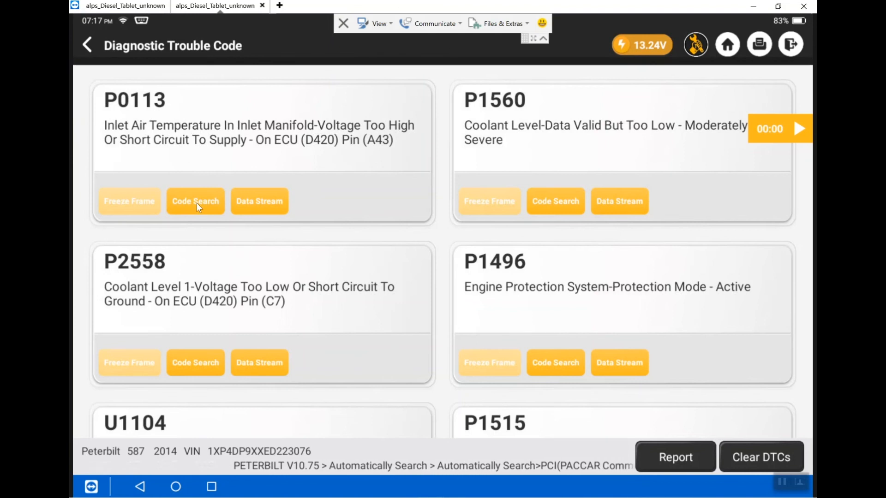
Step: Run Code Search on P0113 and set the lookup make to PACCAR and year to 2014
click(196, 202)
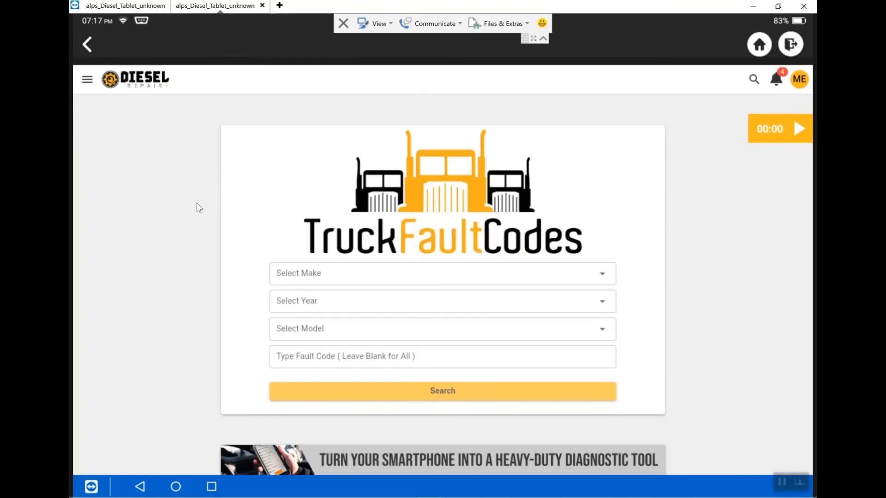
mouse_move(539, 238)
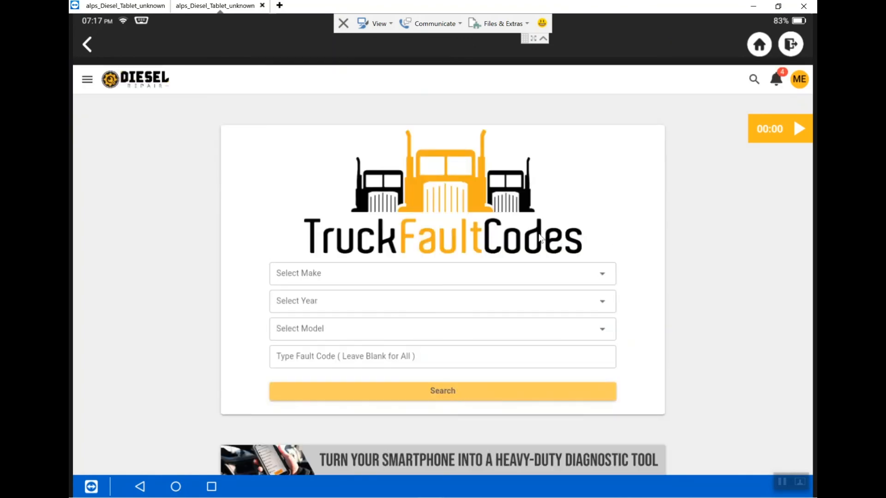
mouse_move(604, 289)
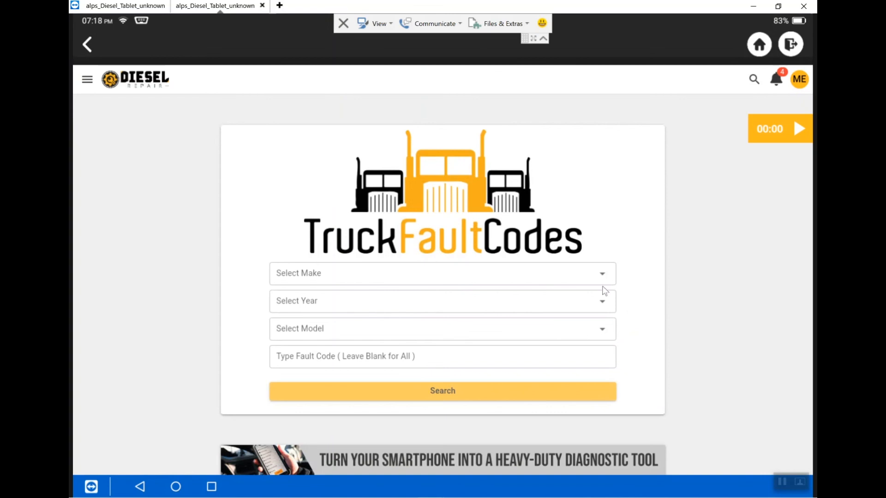
click(442, 273)
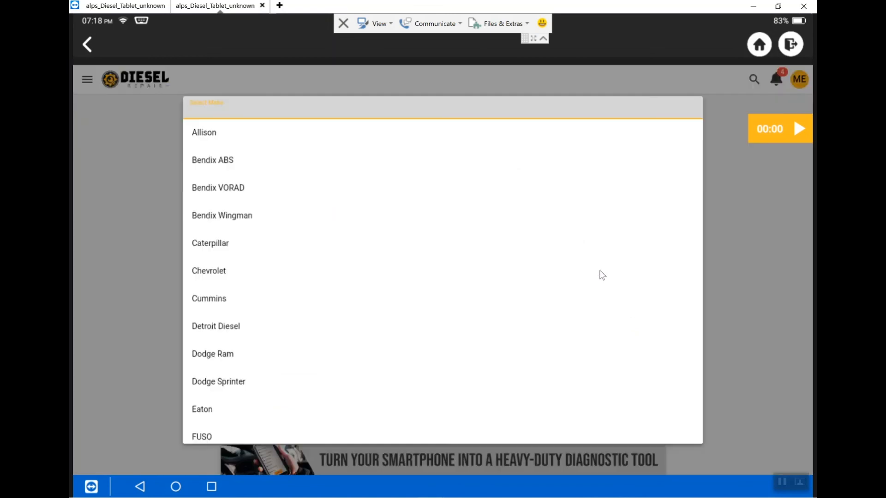
mouse_move(443, 297)
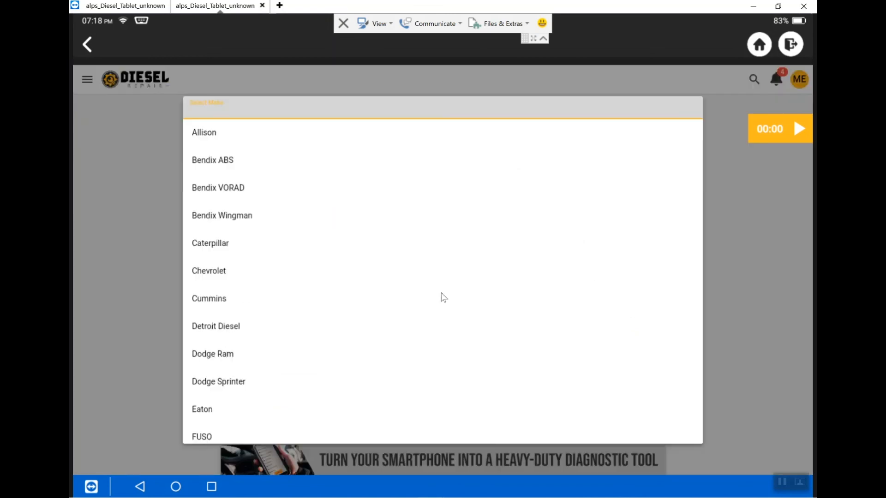
mouse_move(392, 321)
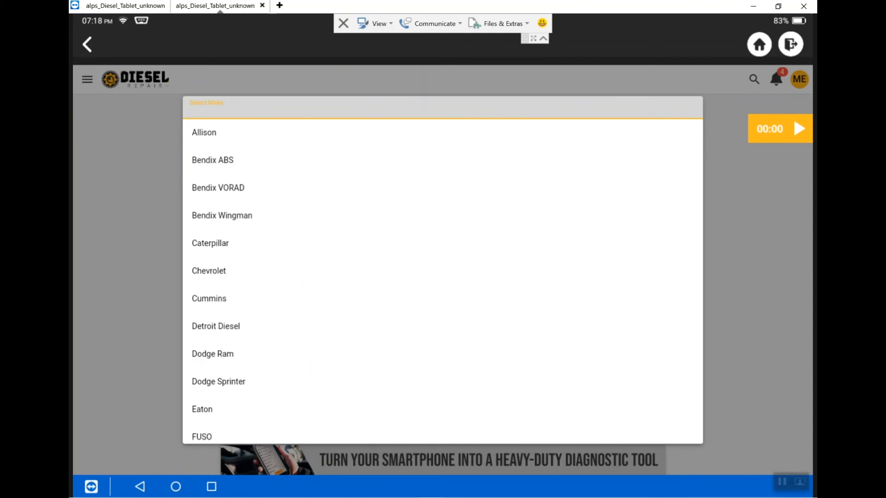
scroll(down, 3)
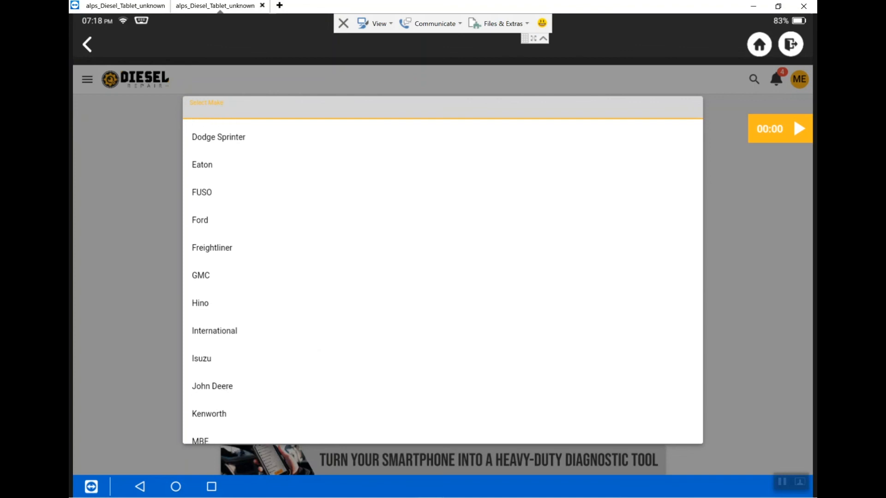
scroll(down, 3)
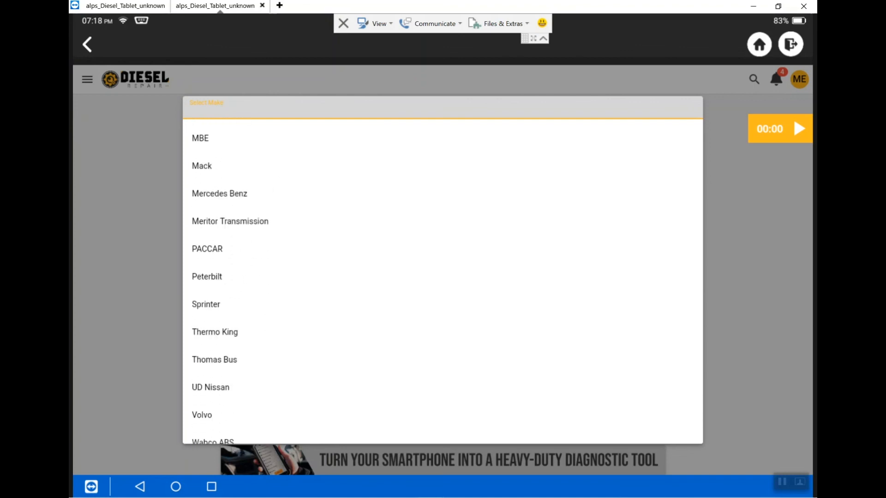
scroll(down, 3)
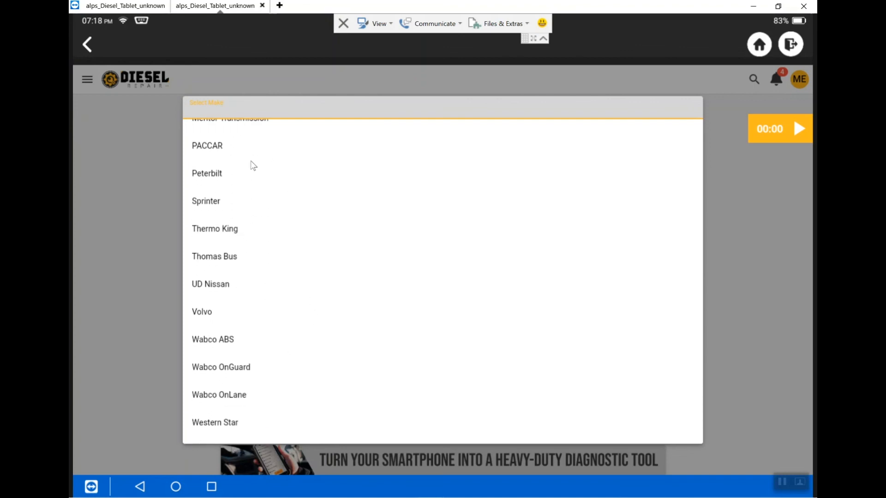
mouse_move(217, 152)
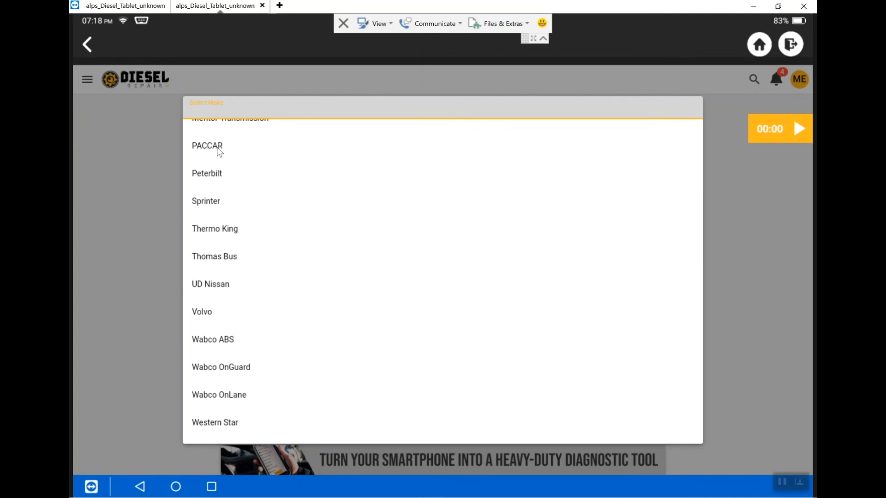
click(207, 146)
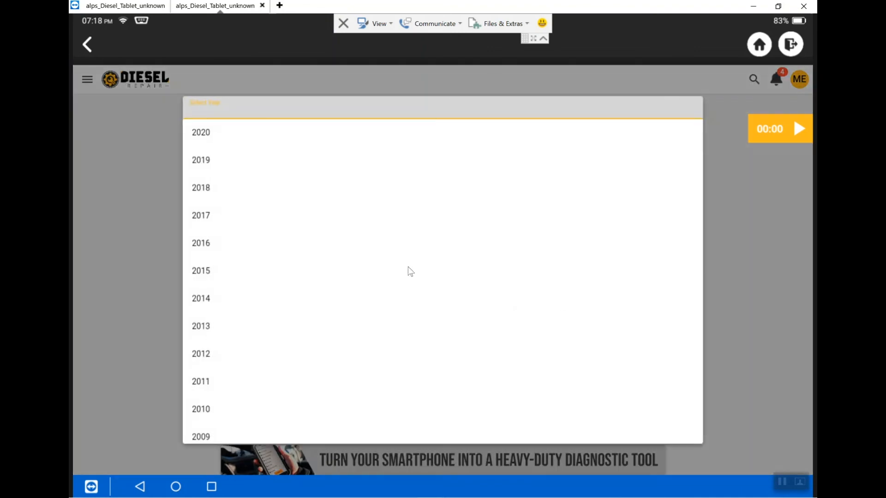
mouse_move(217, 305)
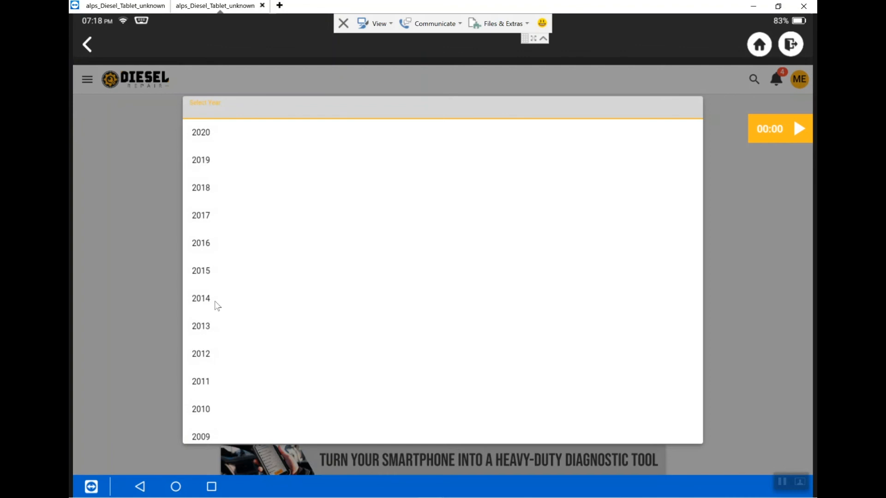
click(201, 298)
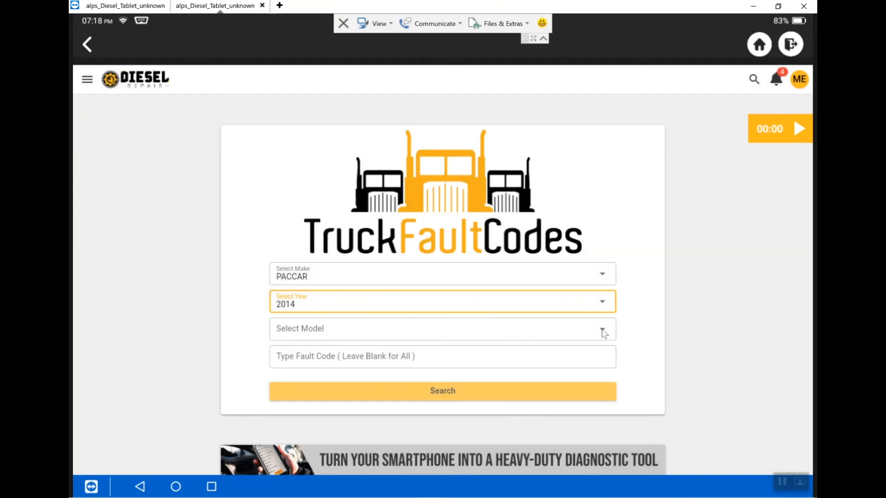
Step: Choose MX13 as the model and begin entering the fault code
click(441, 329)
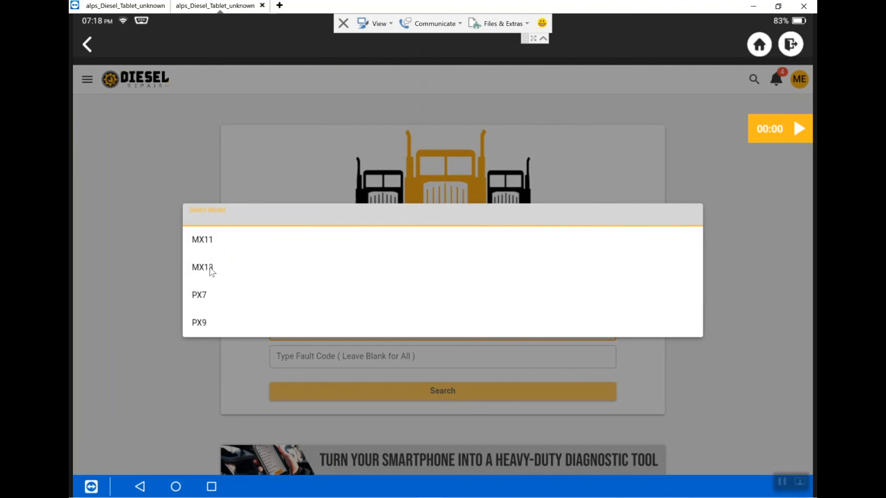
click(201, 267)
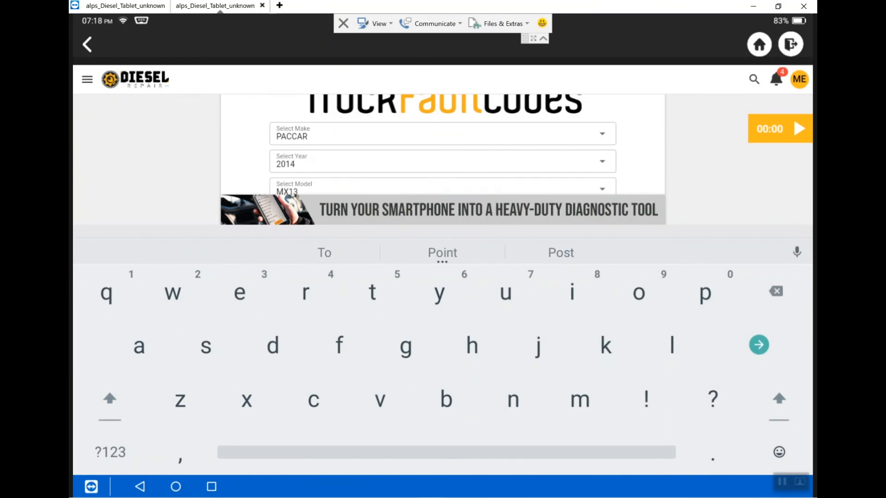
click(109, 464)
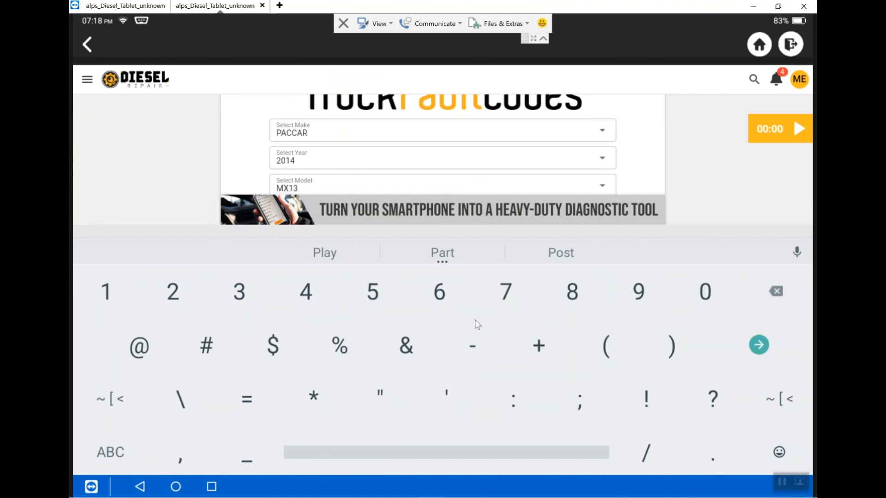
click(238, 291)
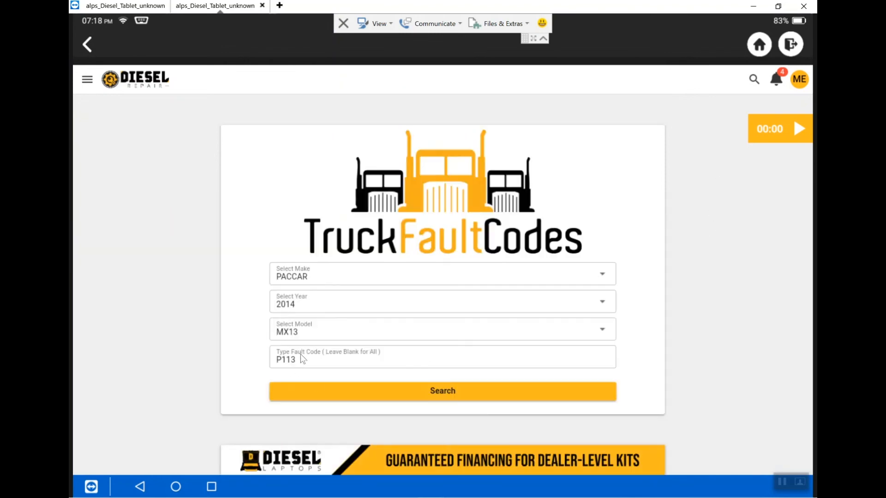
Step: Enter fault code P0113 in the search field
click(328, 357)
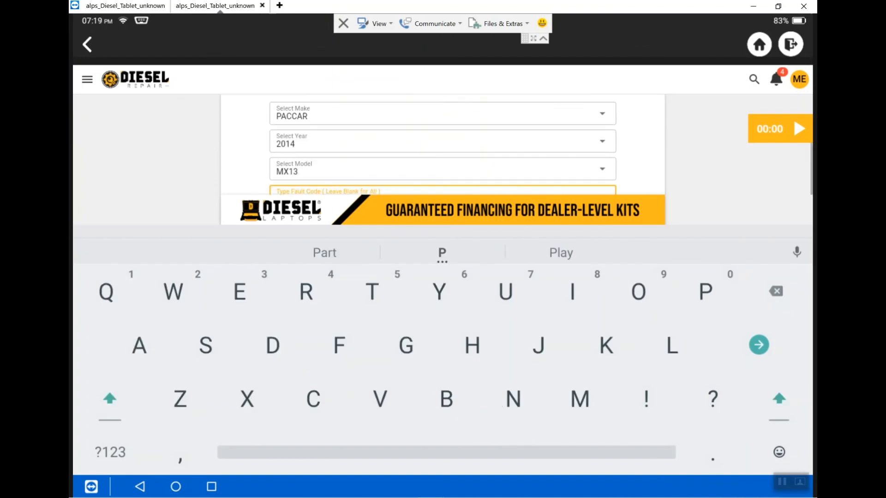
scroll(down, 3)
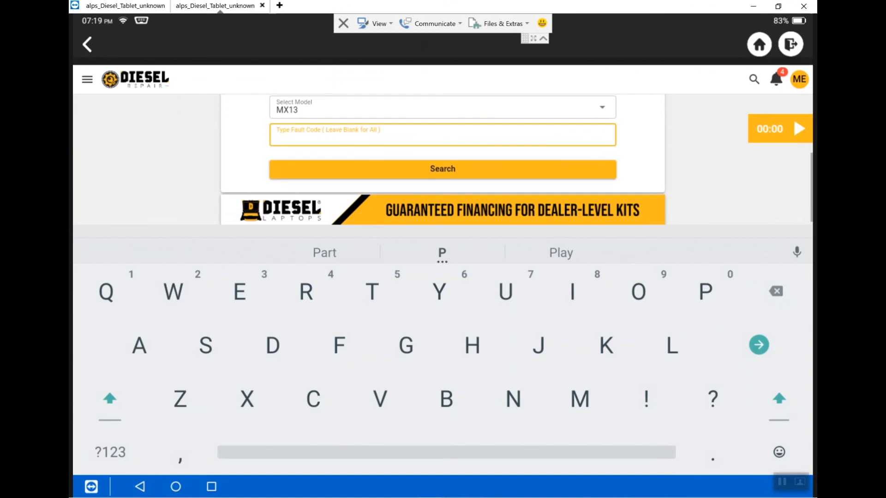
text(P)
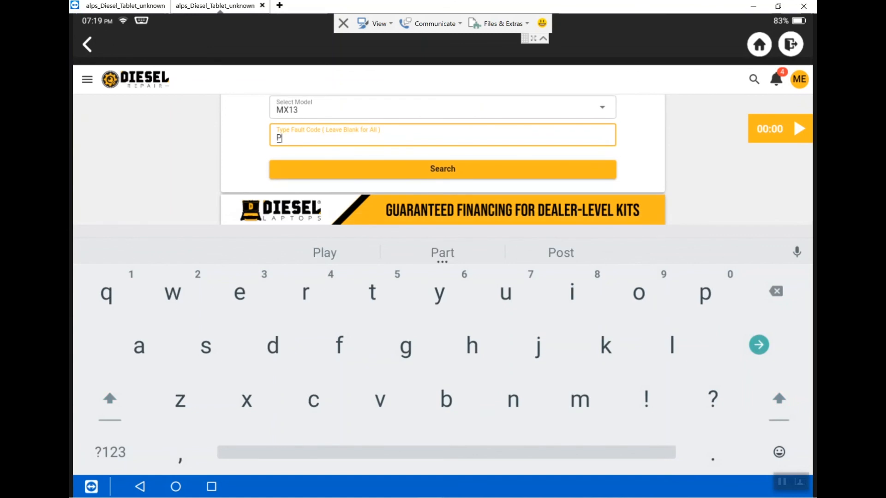
text(0)
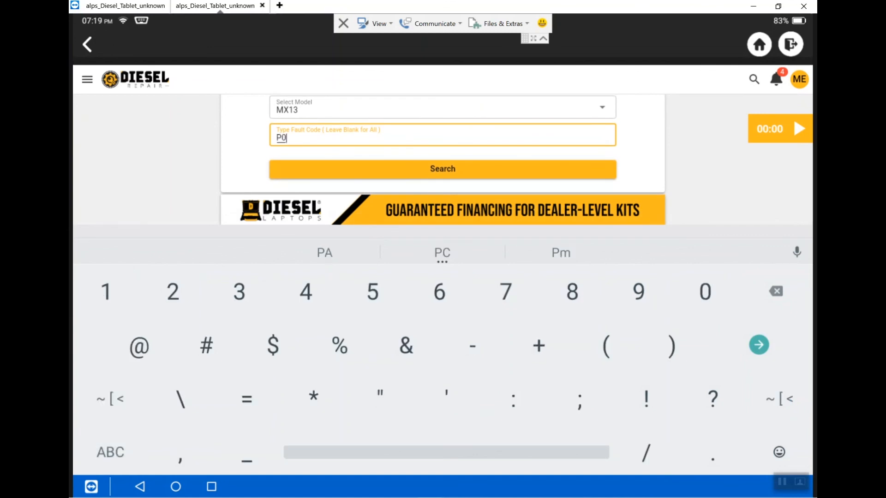
text(113)
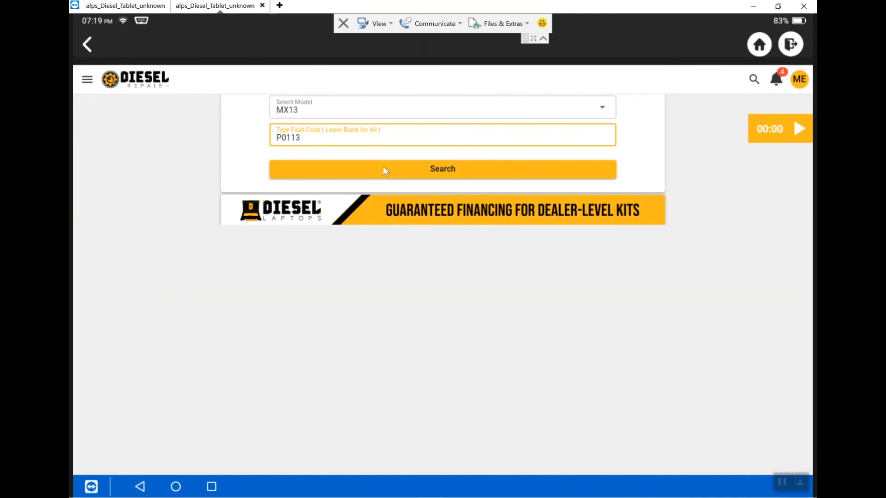
Step: Run the search and expand Read More on the PACCAR MX13 P0113 result
click(442, 169)
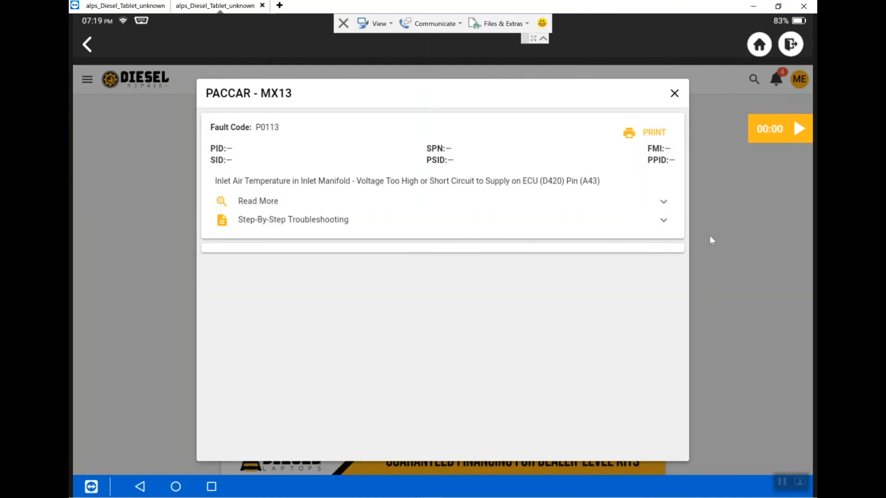
mouse_move(730, 263)
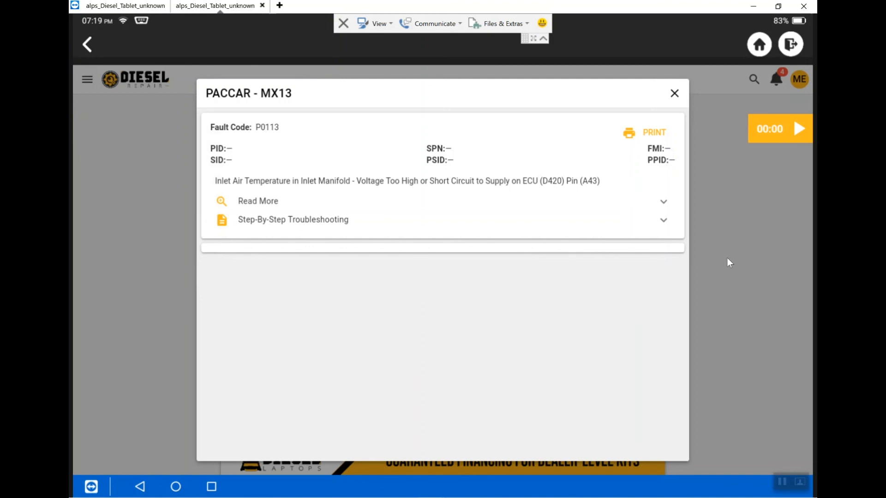
mouse_move(537, 236)
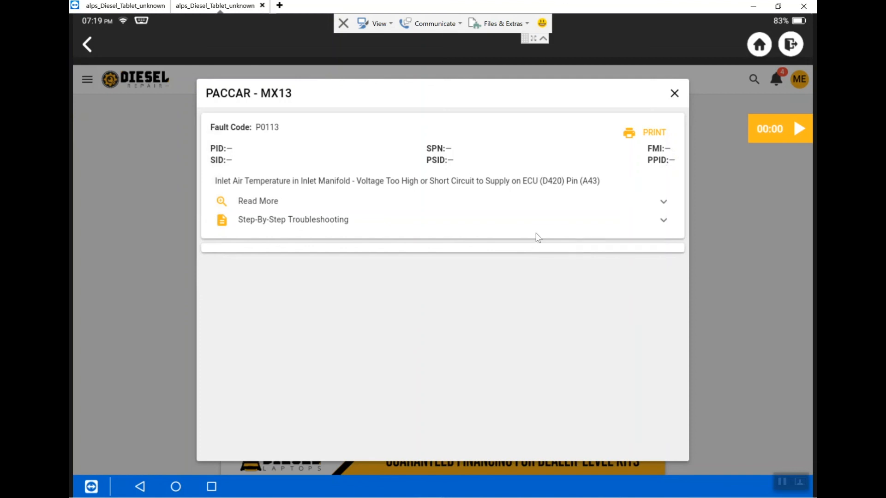
mouse_move(475, 209)
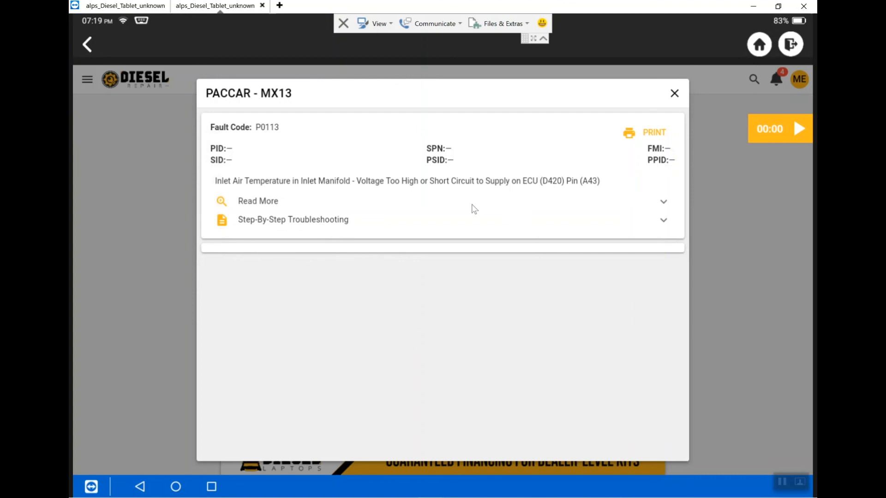
mouse_move(264, 203)
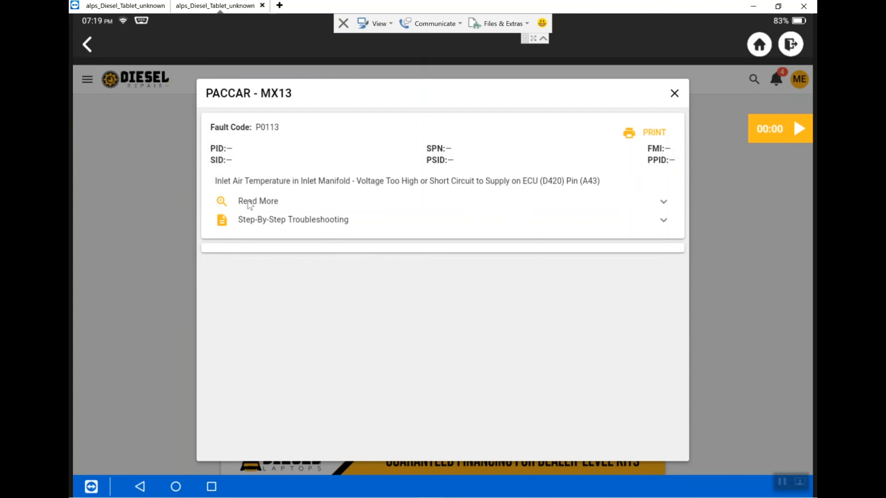
click(257, 201)
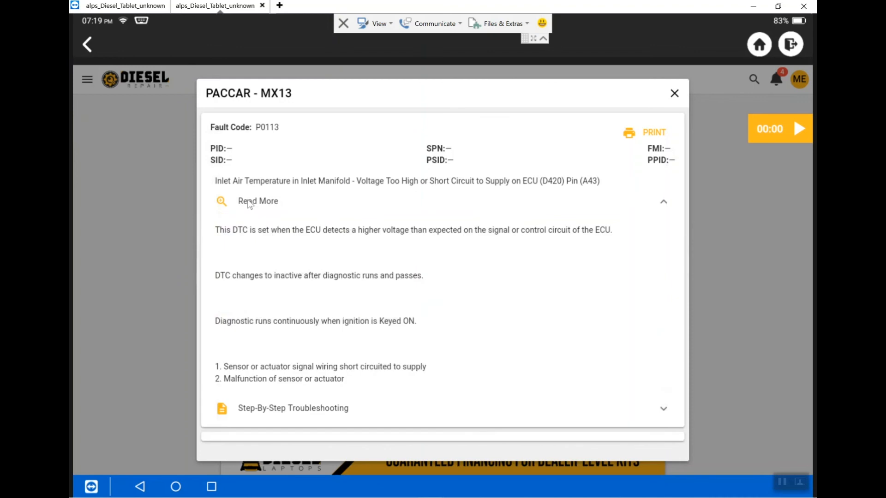
mouse_move(581, 353)
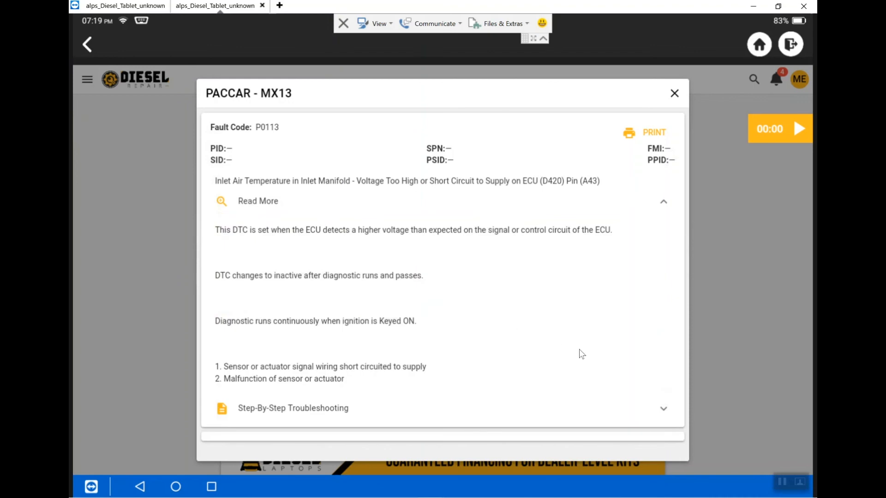
mouse_move(730, 313)
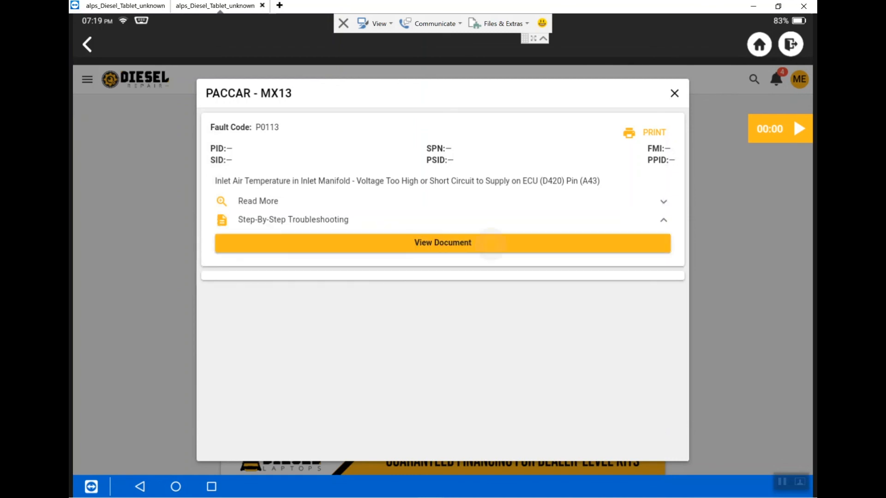
Step: View the P0113 guided troubleshooting document and read page 1 down to Possible Causes
click(443, 243)
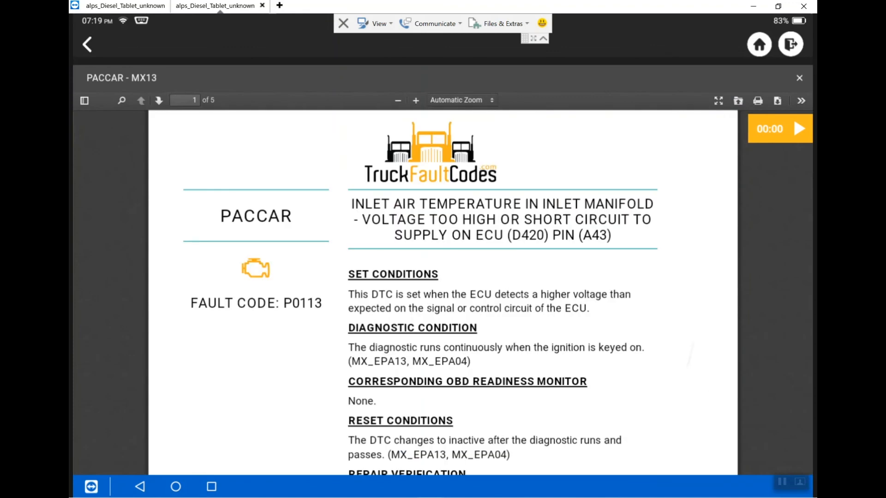
scroll(down, 3)
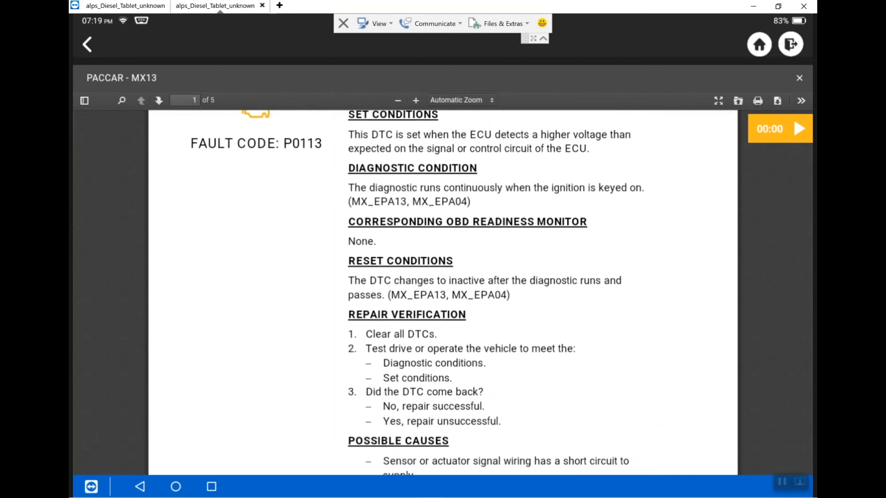
scroll(down, 3)
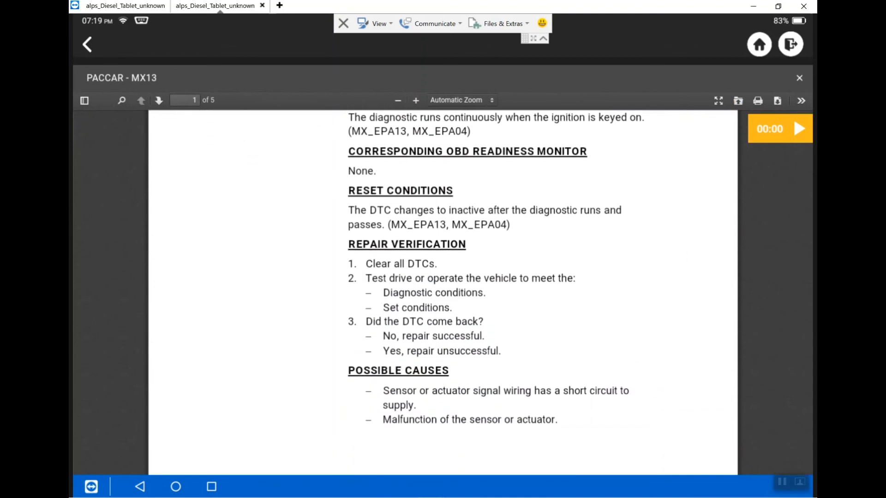
scroll(down, 3)
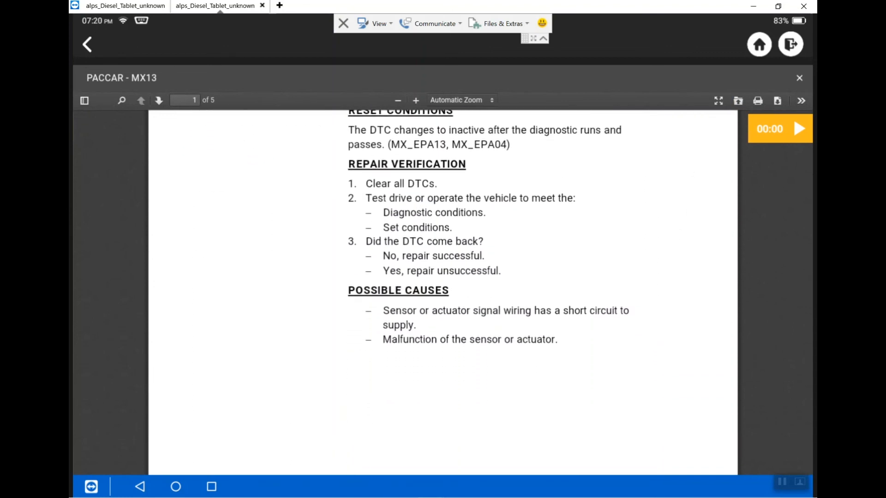
scroll(down, 3)
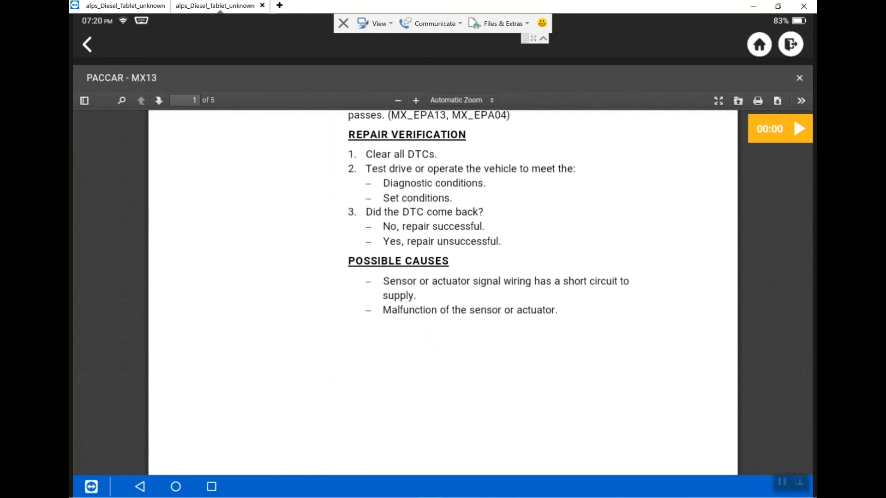
scroll(down, 3)
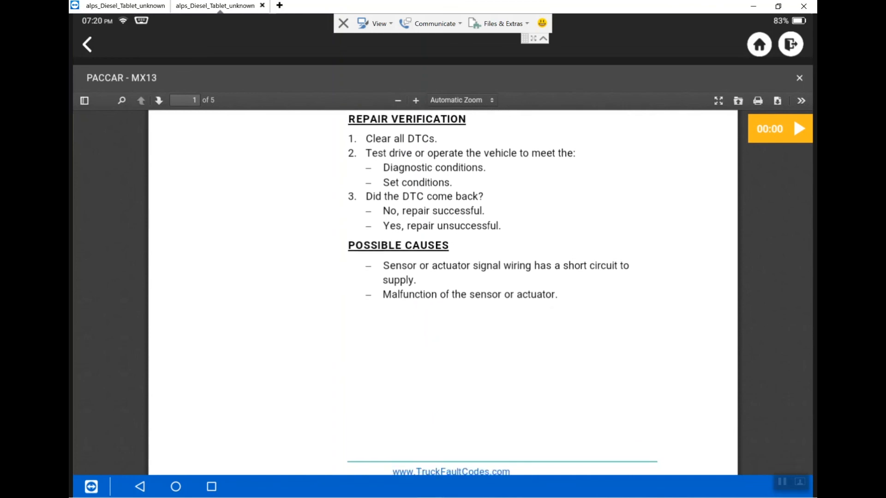
scroll(down, 3)
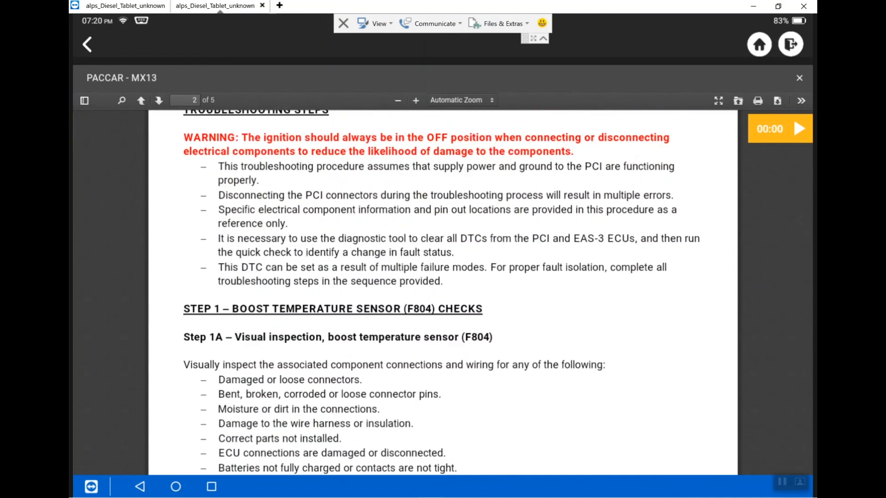
Step: Read page 2's boost temperature sensor checks down to Step 1D's 4.75–5.25 V supply test on page 3
click(159, 101)
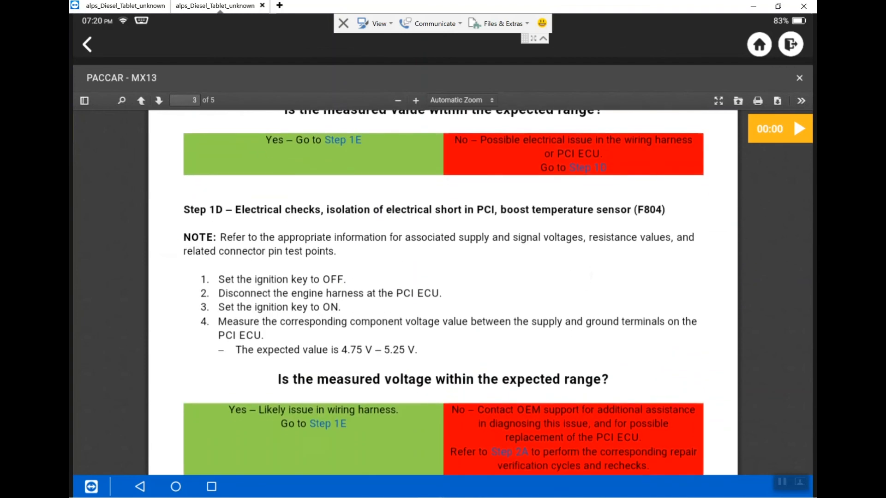
scroll(down, 3)
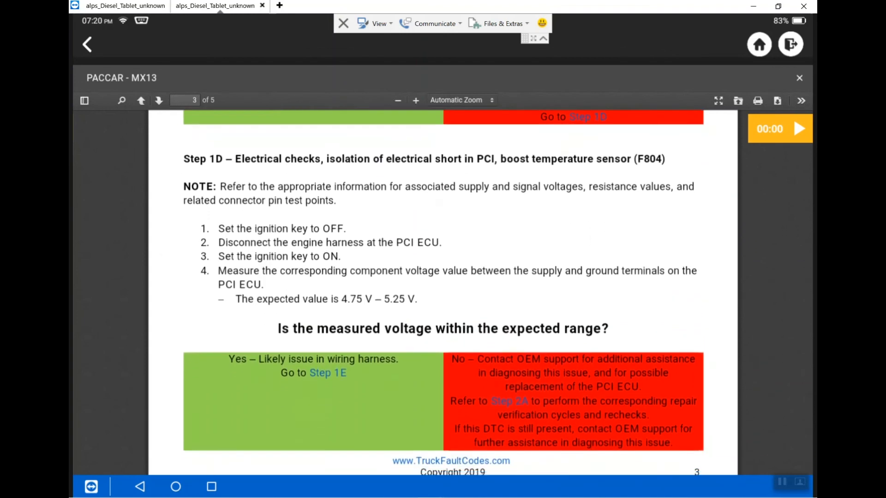
scroll(down, 3)
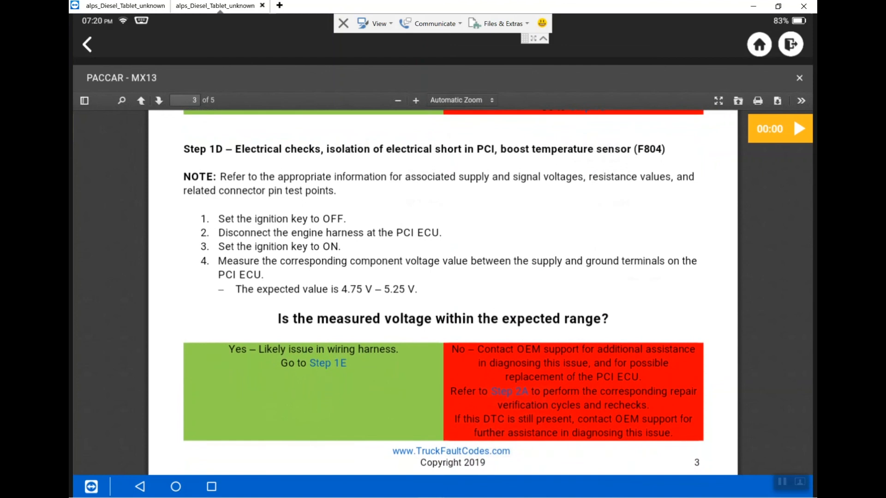
scroll(down, 3)
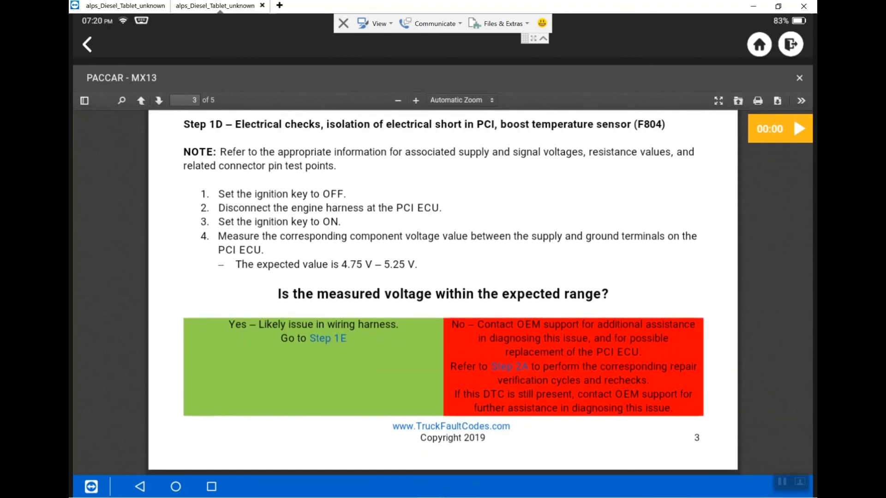
scroll(down, 3)
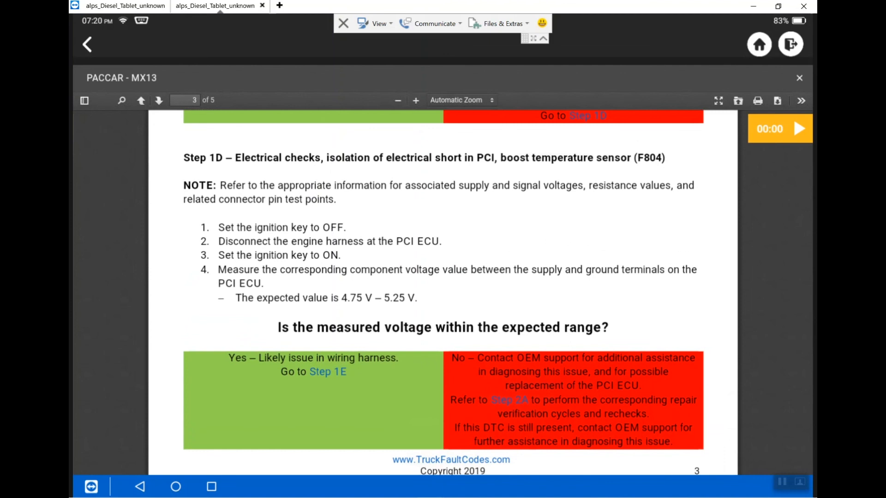
mouse_move(227, 182)
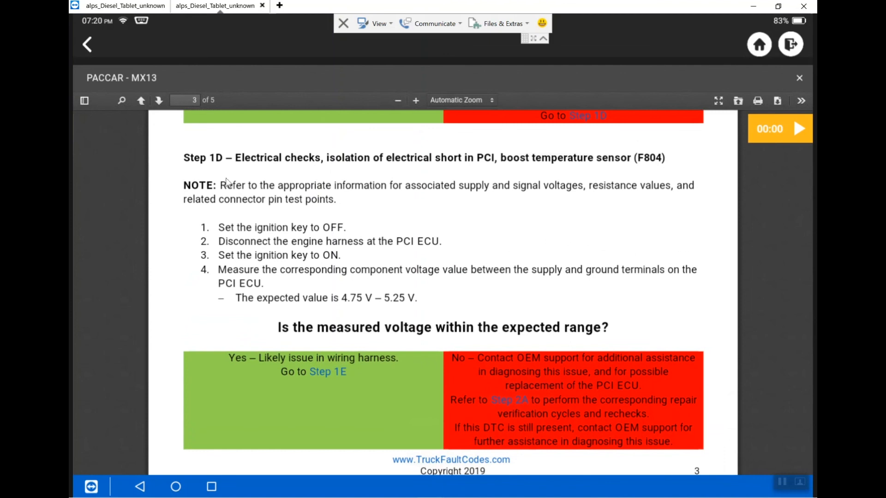
mouse_move(94, 41)
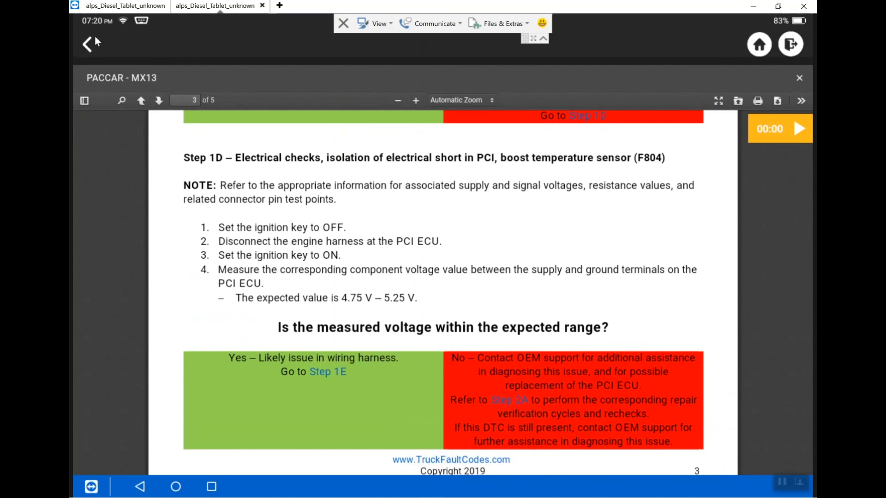
Step: Exit the P0113 guide, confirm the prompt, and go back from the DTC screen to Show Menu
click(87, 44)
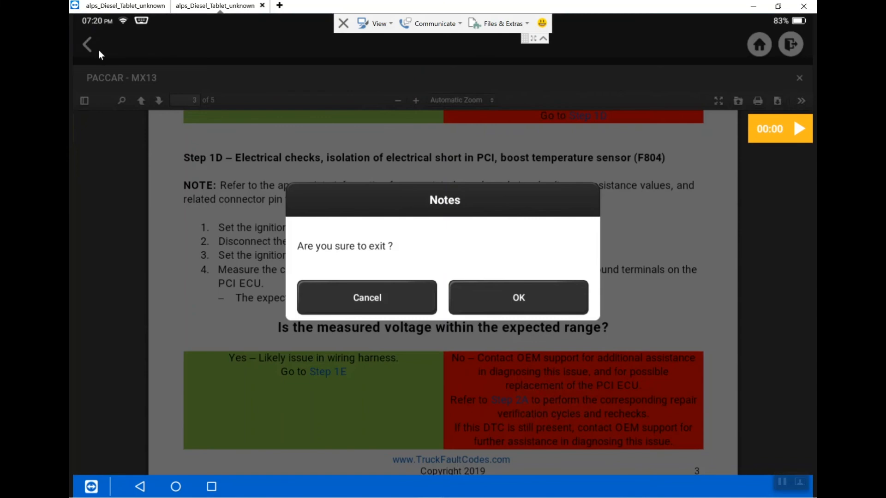
mouse_move(498, 299)
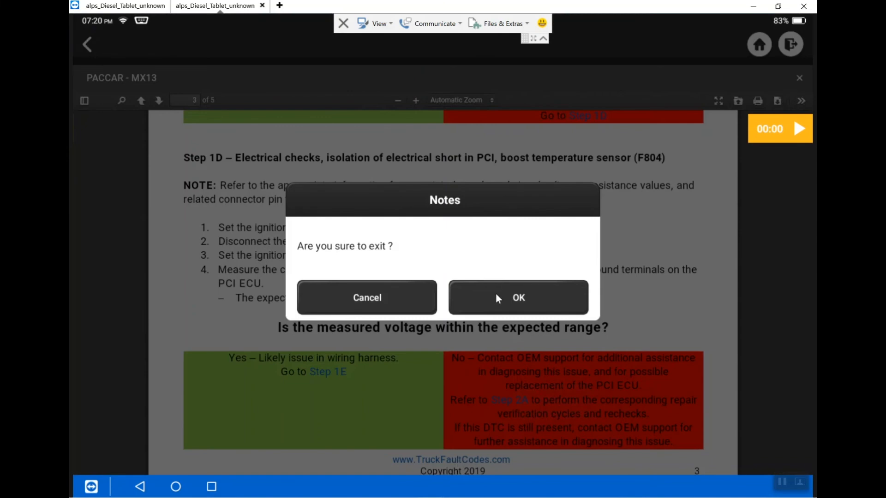
click(519, 297)
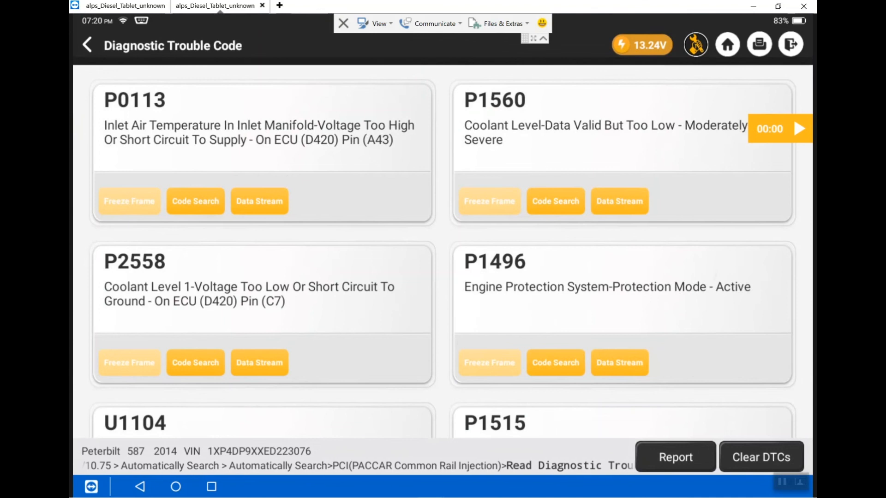
scroll(down, 3)
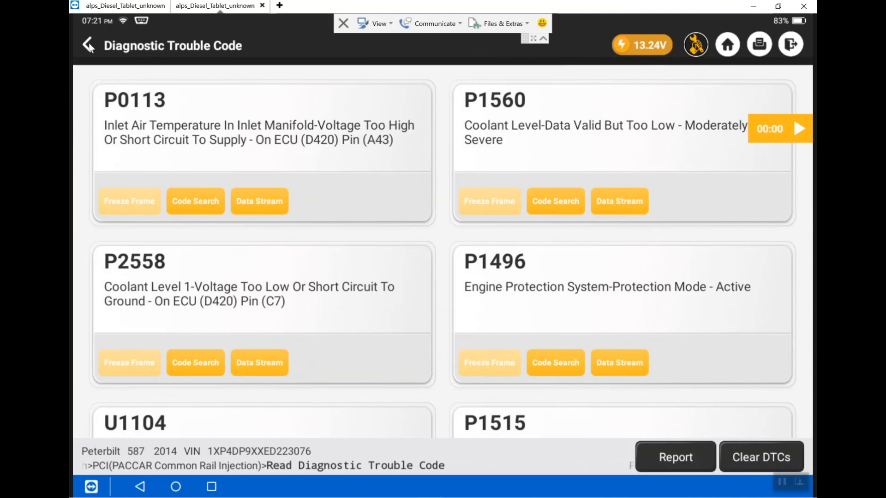
click(87, 45)
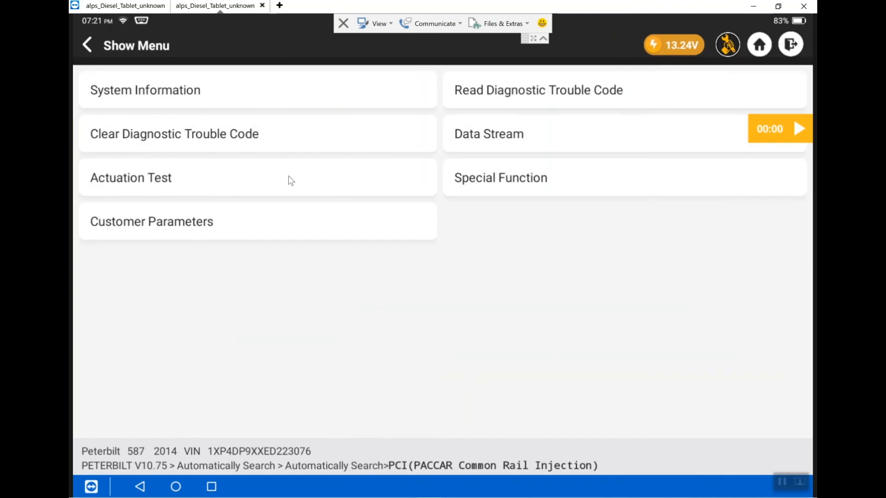
mouse_move(383, 235)
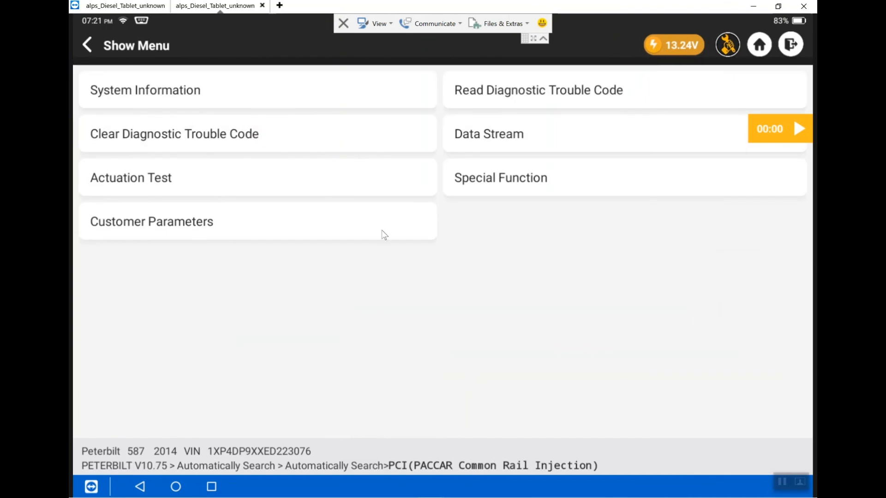